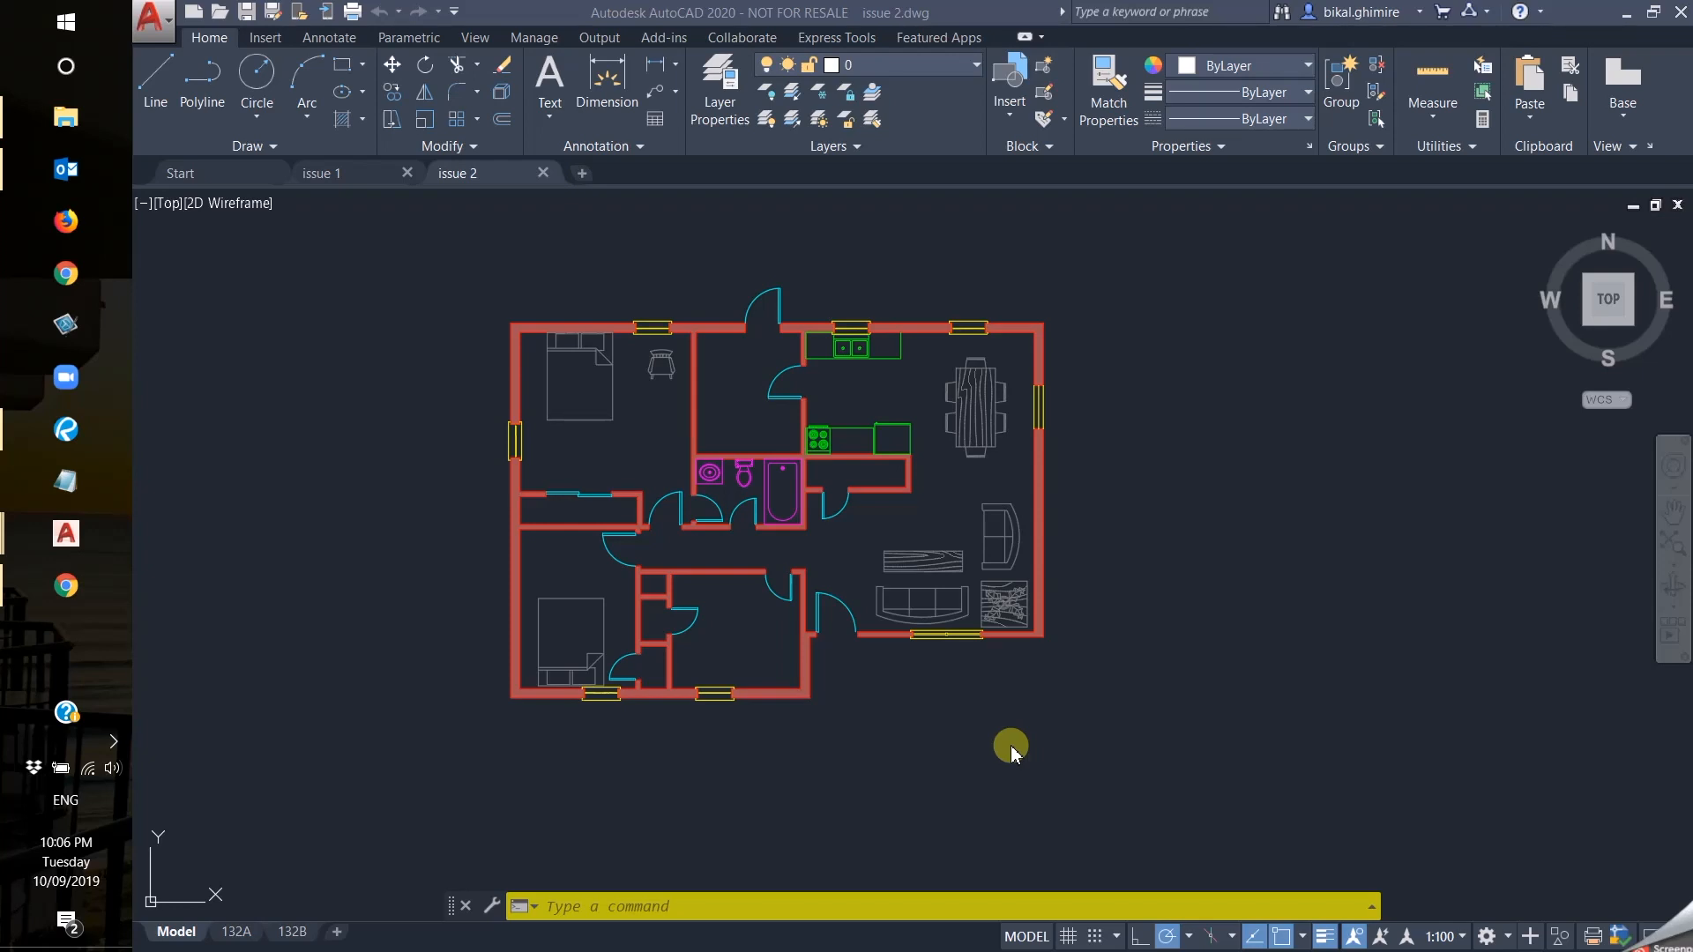
mouse_move(681, 391)
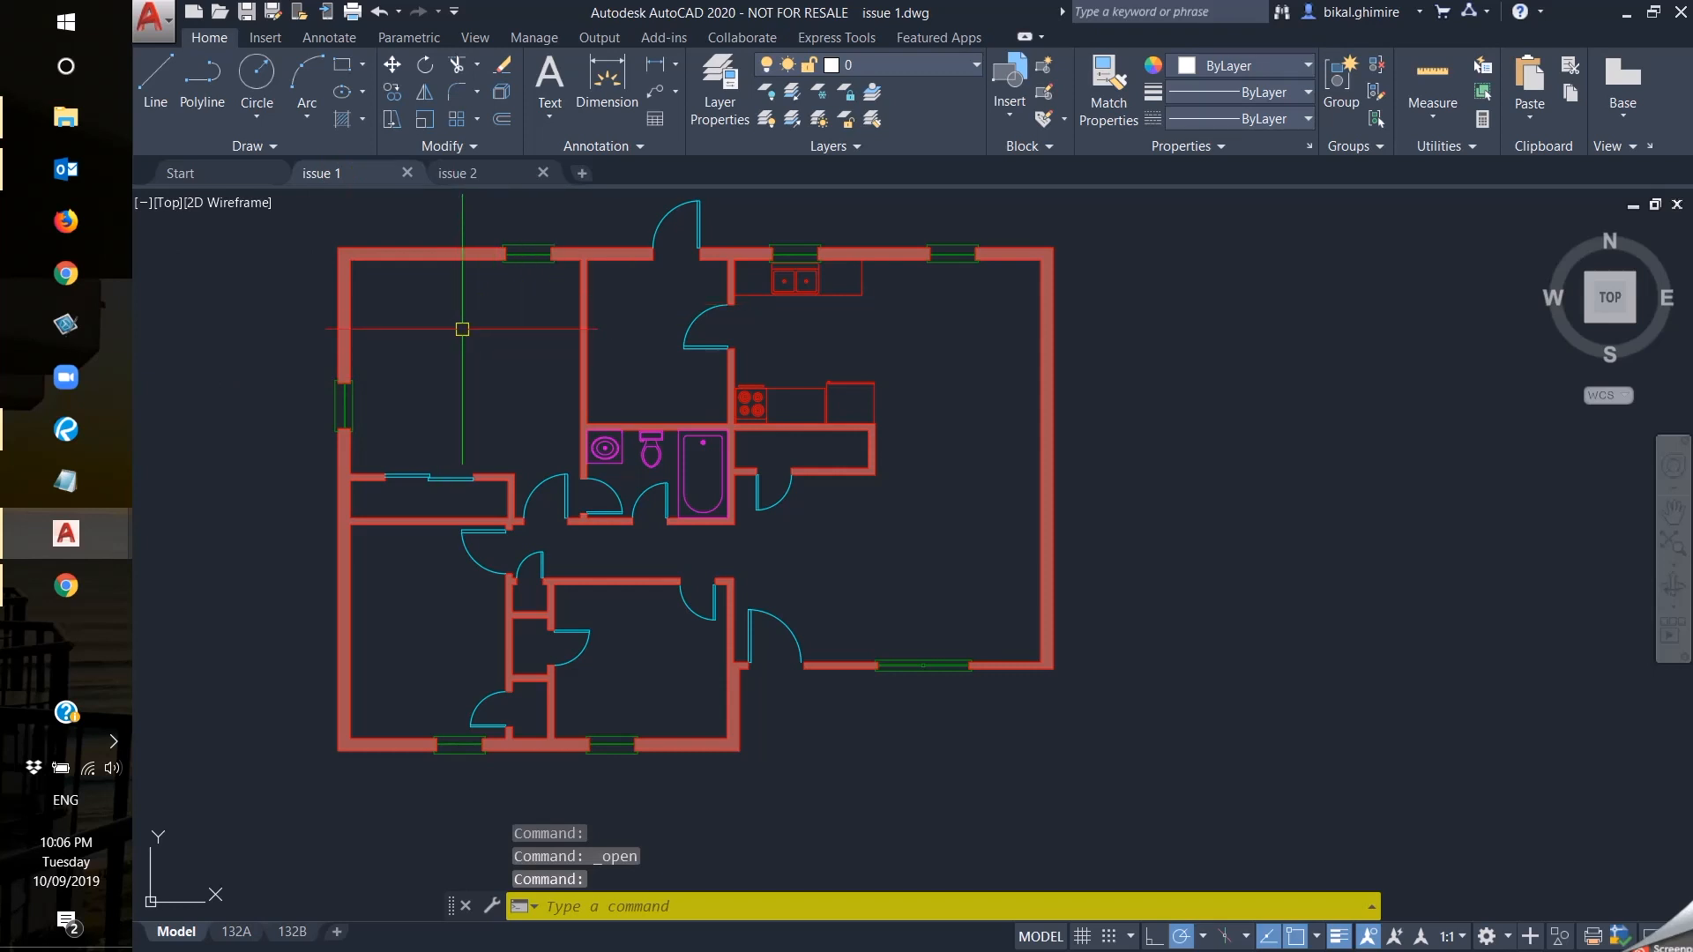
mouse_move(867, 483)
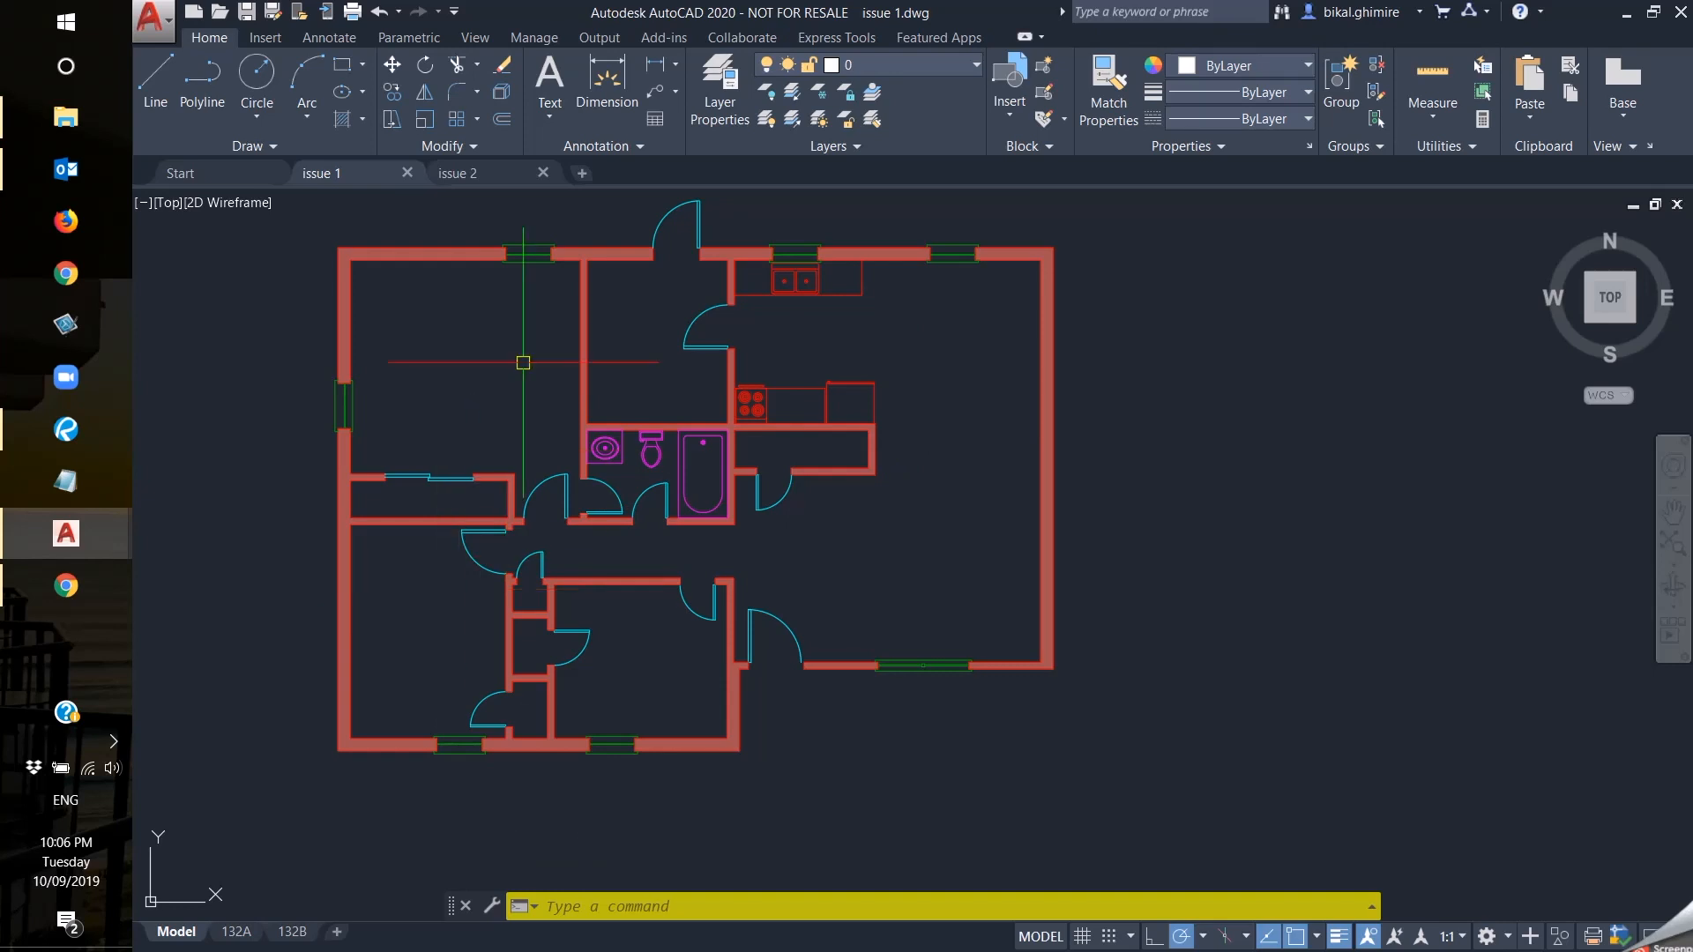
Review the issue 1 and issue 2 floor plans by switching between their drawing tabs.
click(457, 173)
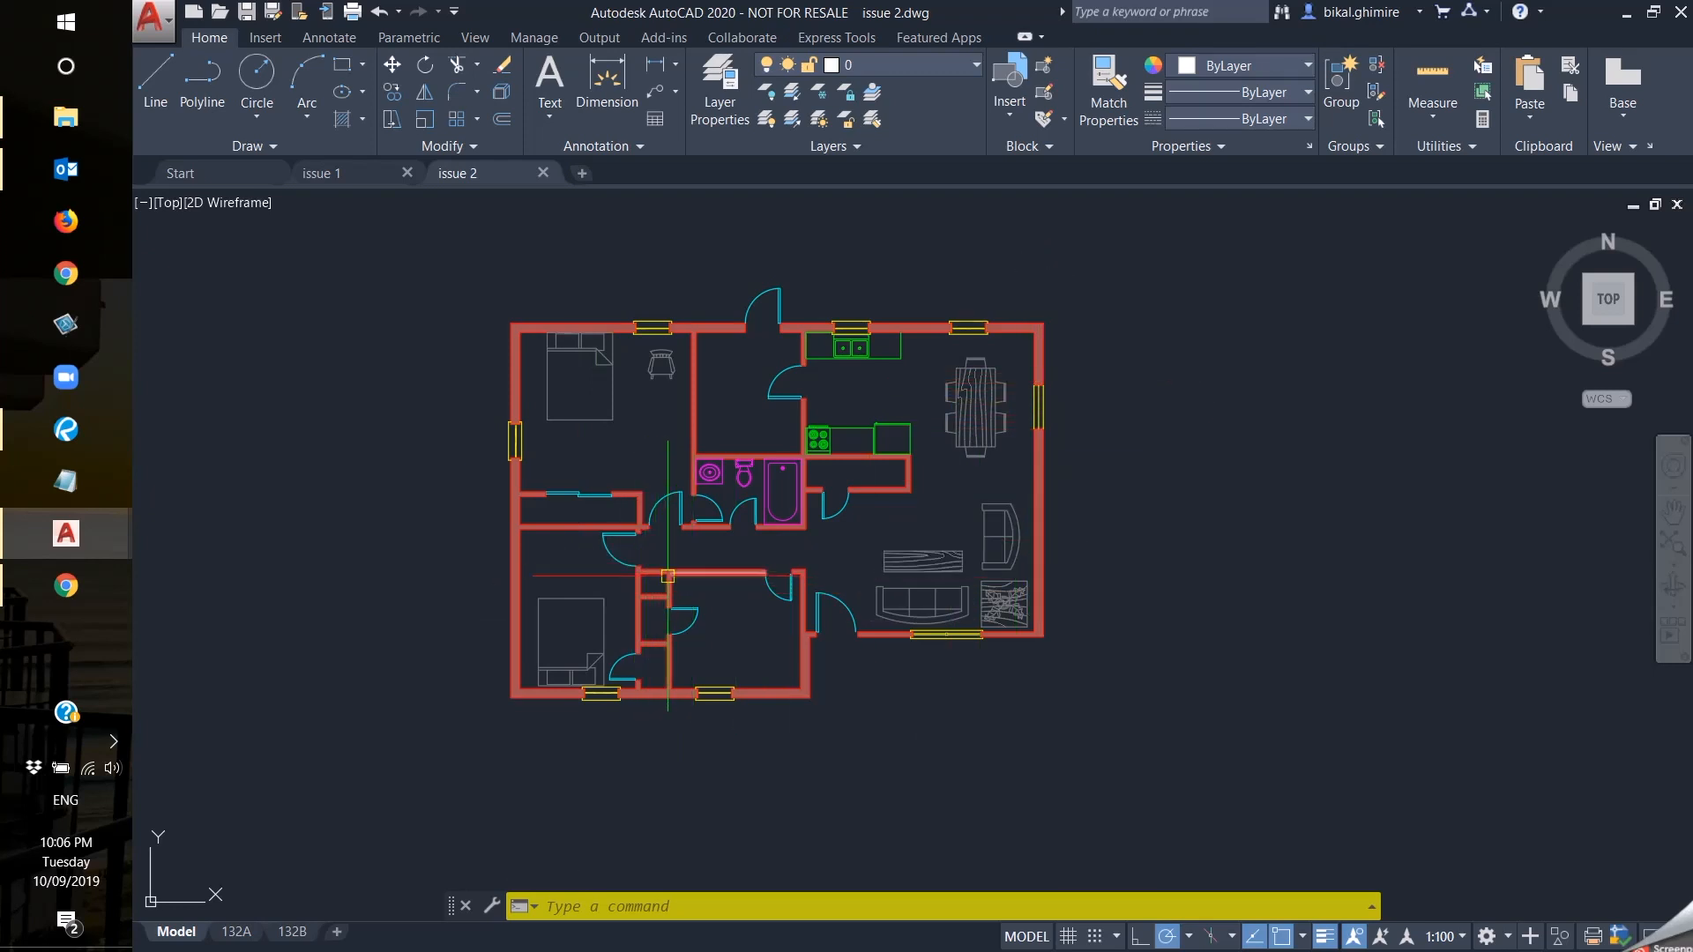
click(321, 173)
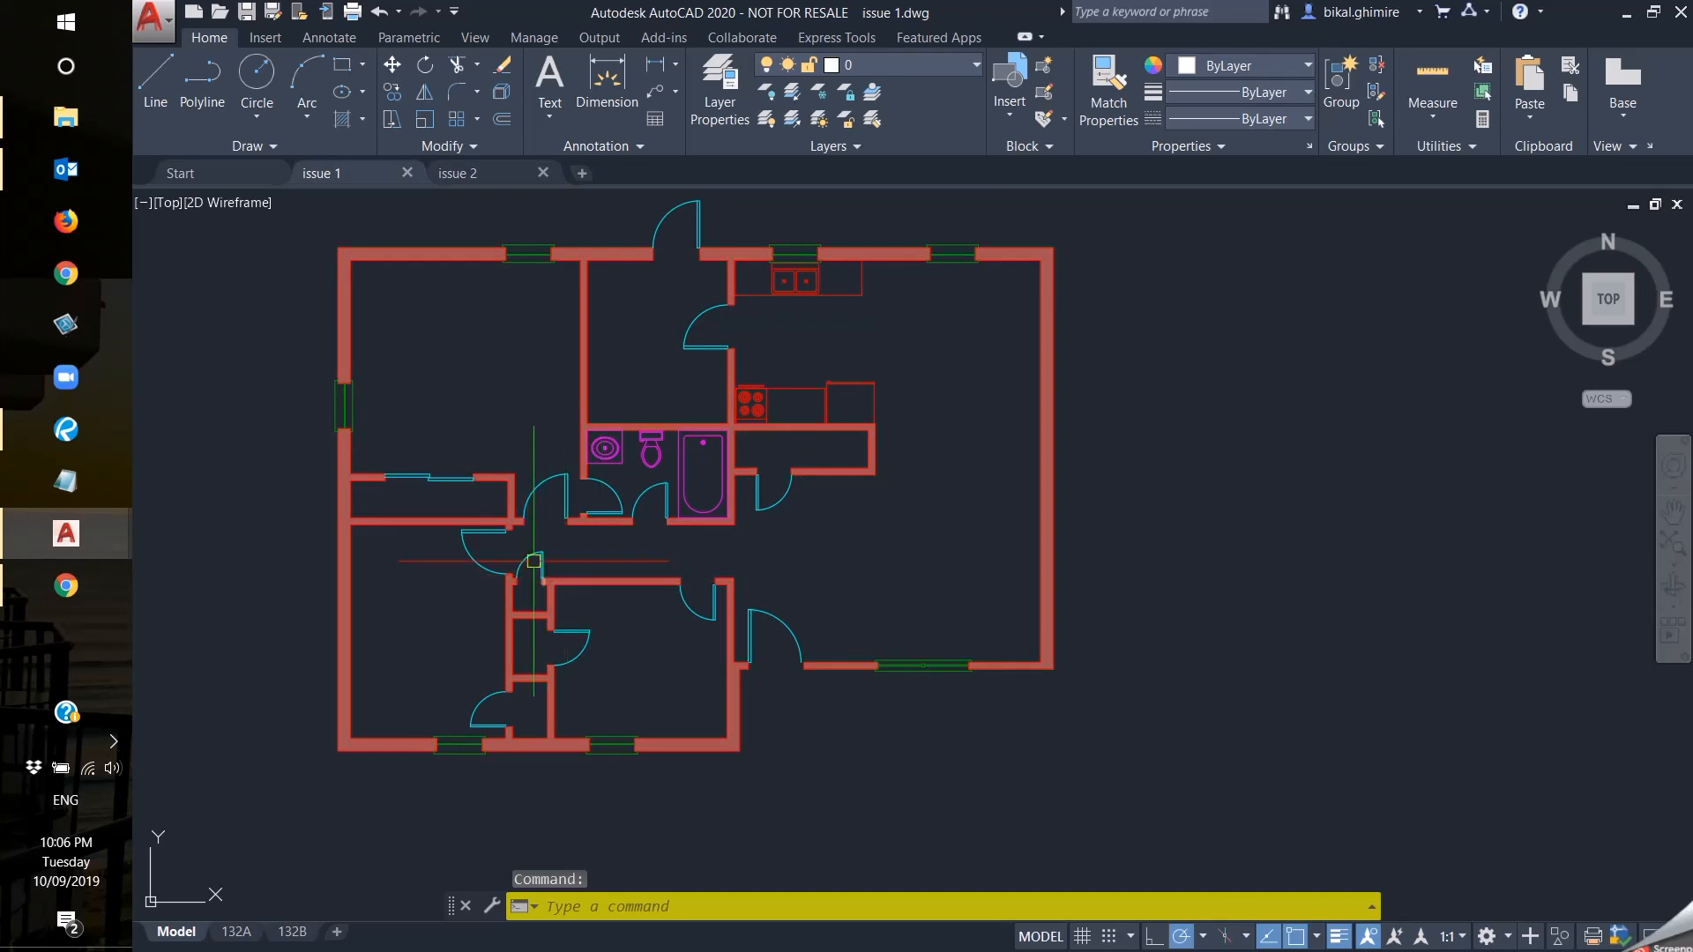
mouse_move(592, 225)
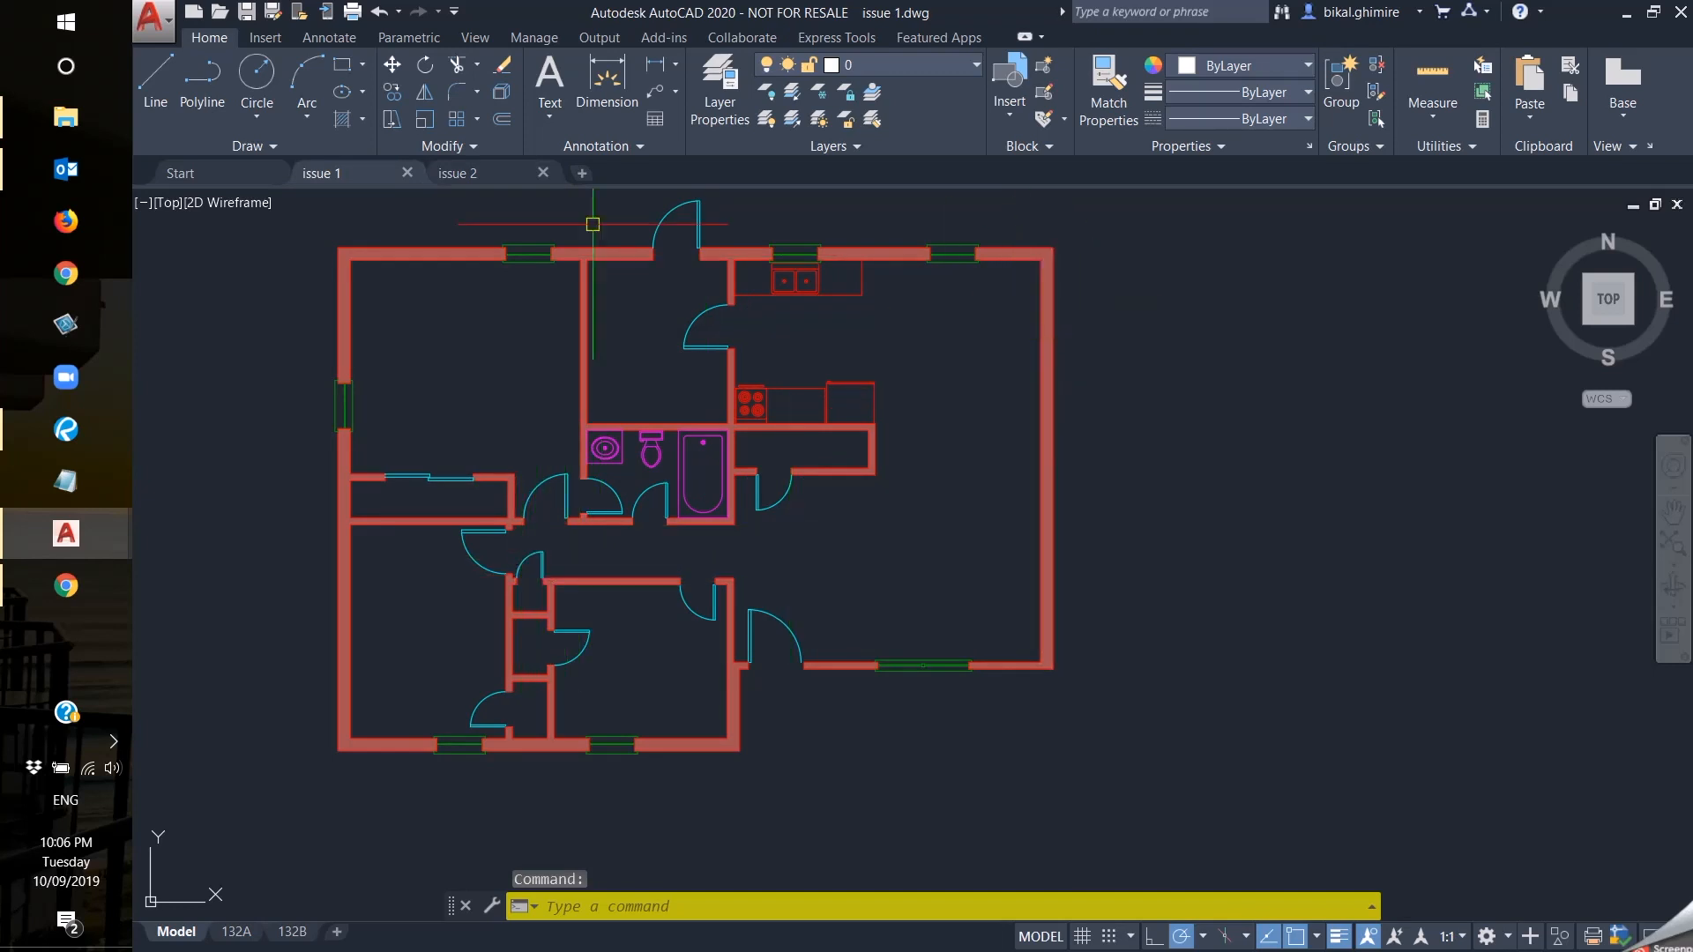
click(457, 173)
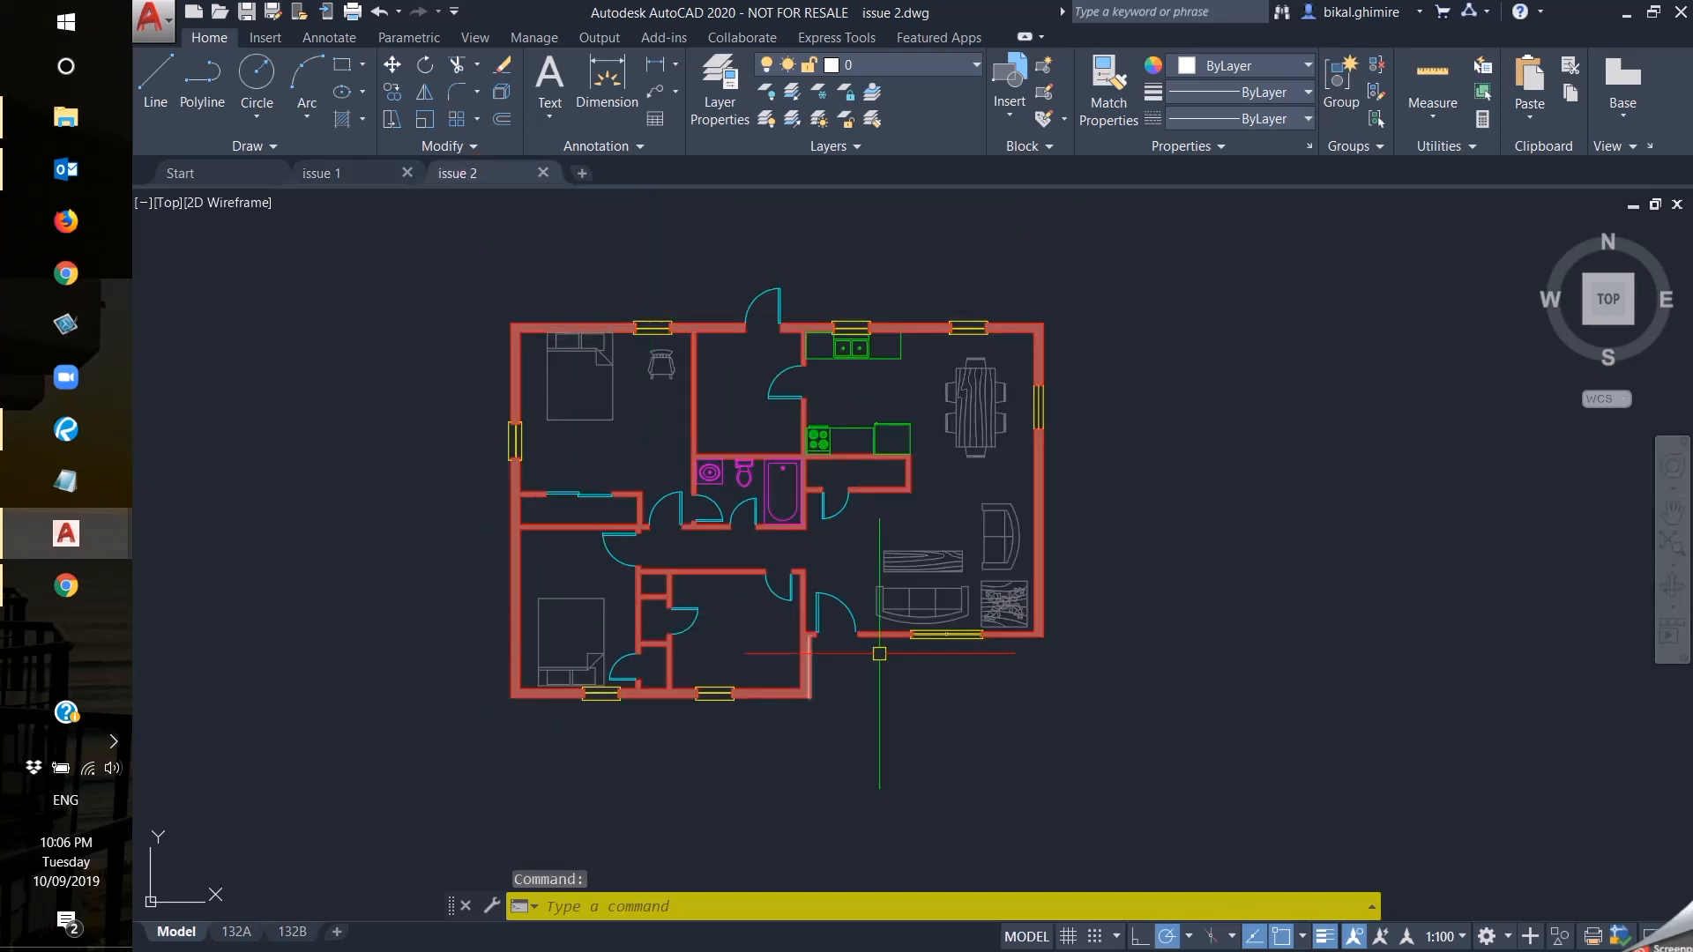
mouse_move(451, 297)
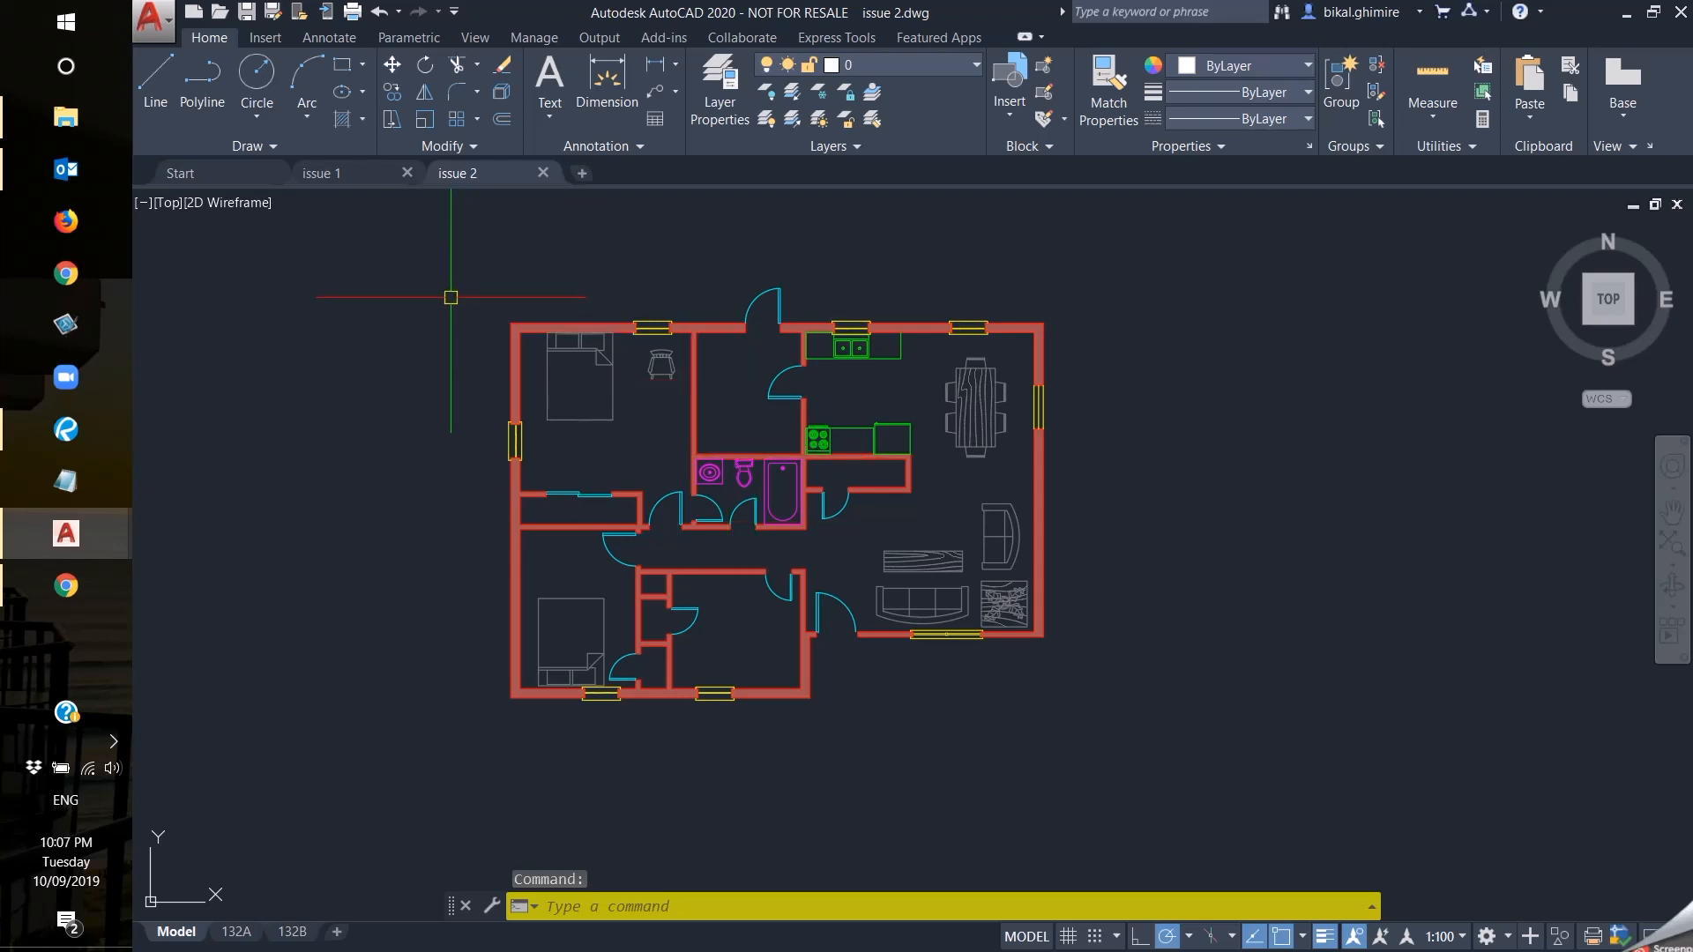
mouse_move(417, 247)
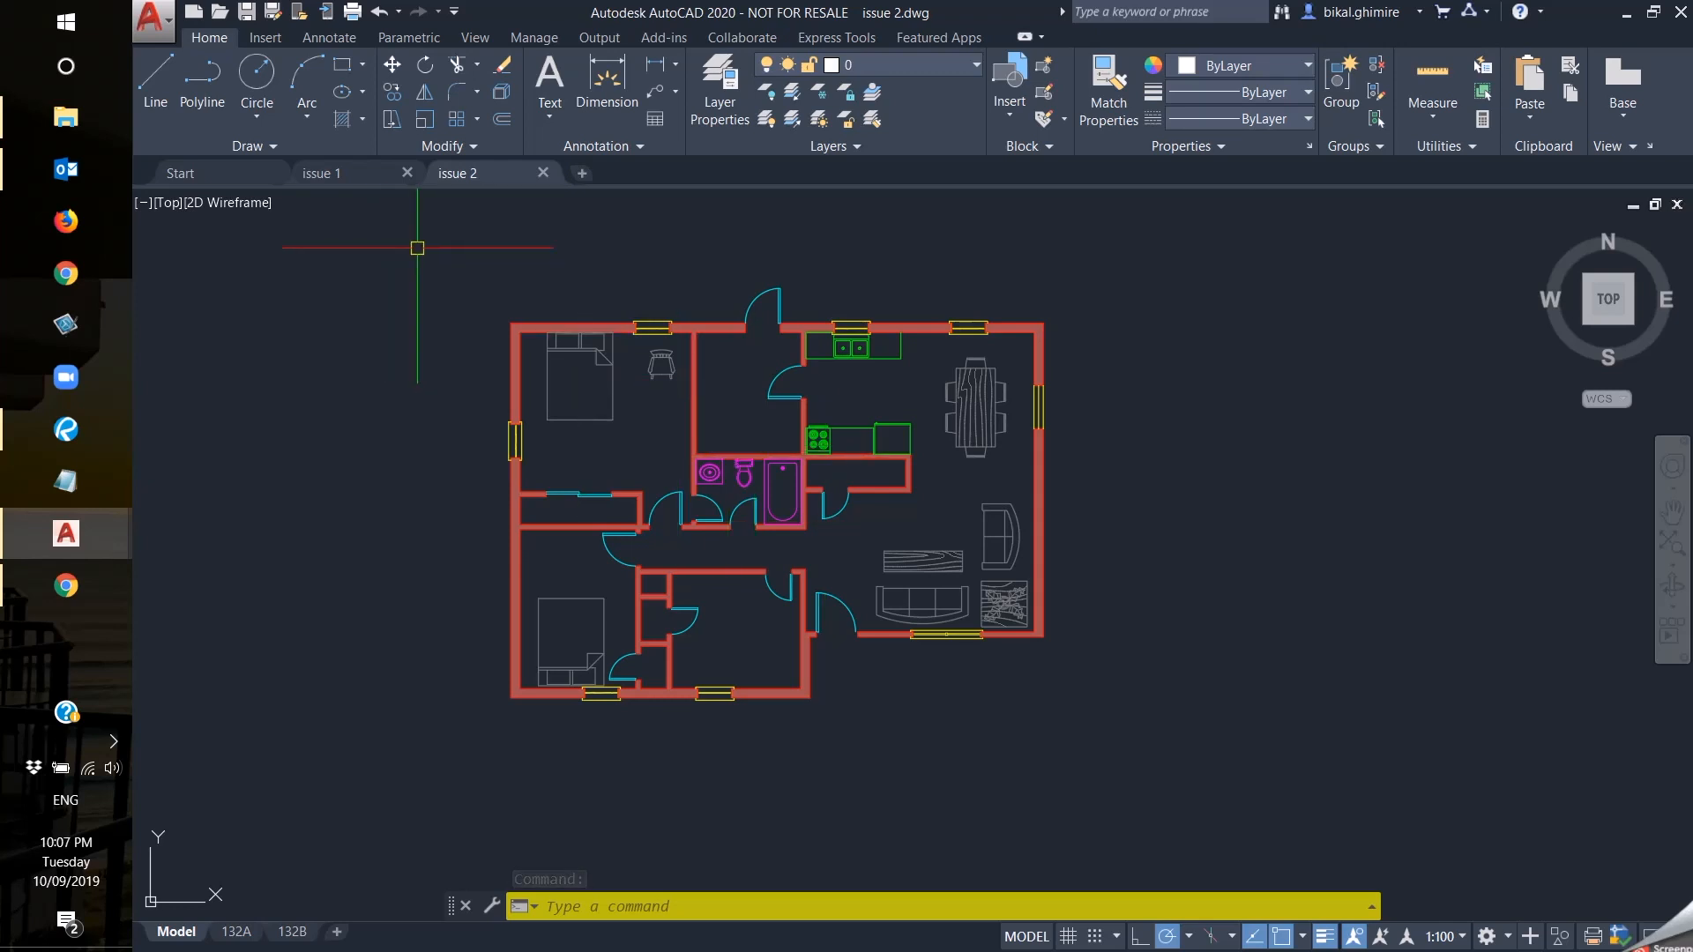
Close the issue drawings and launch DWG Compare from the Application menu.
click(153, 20)
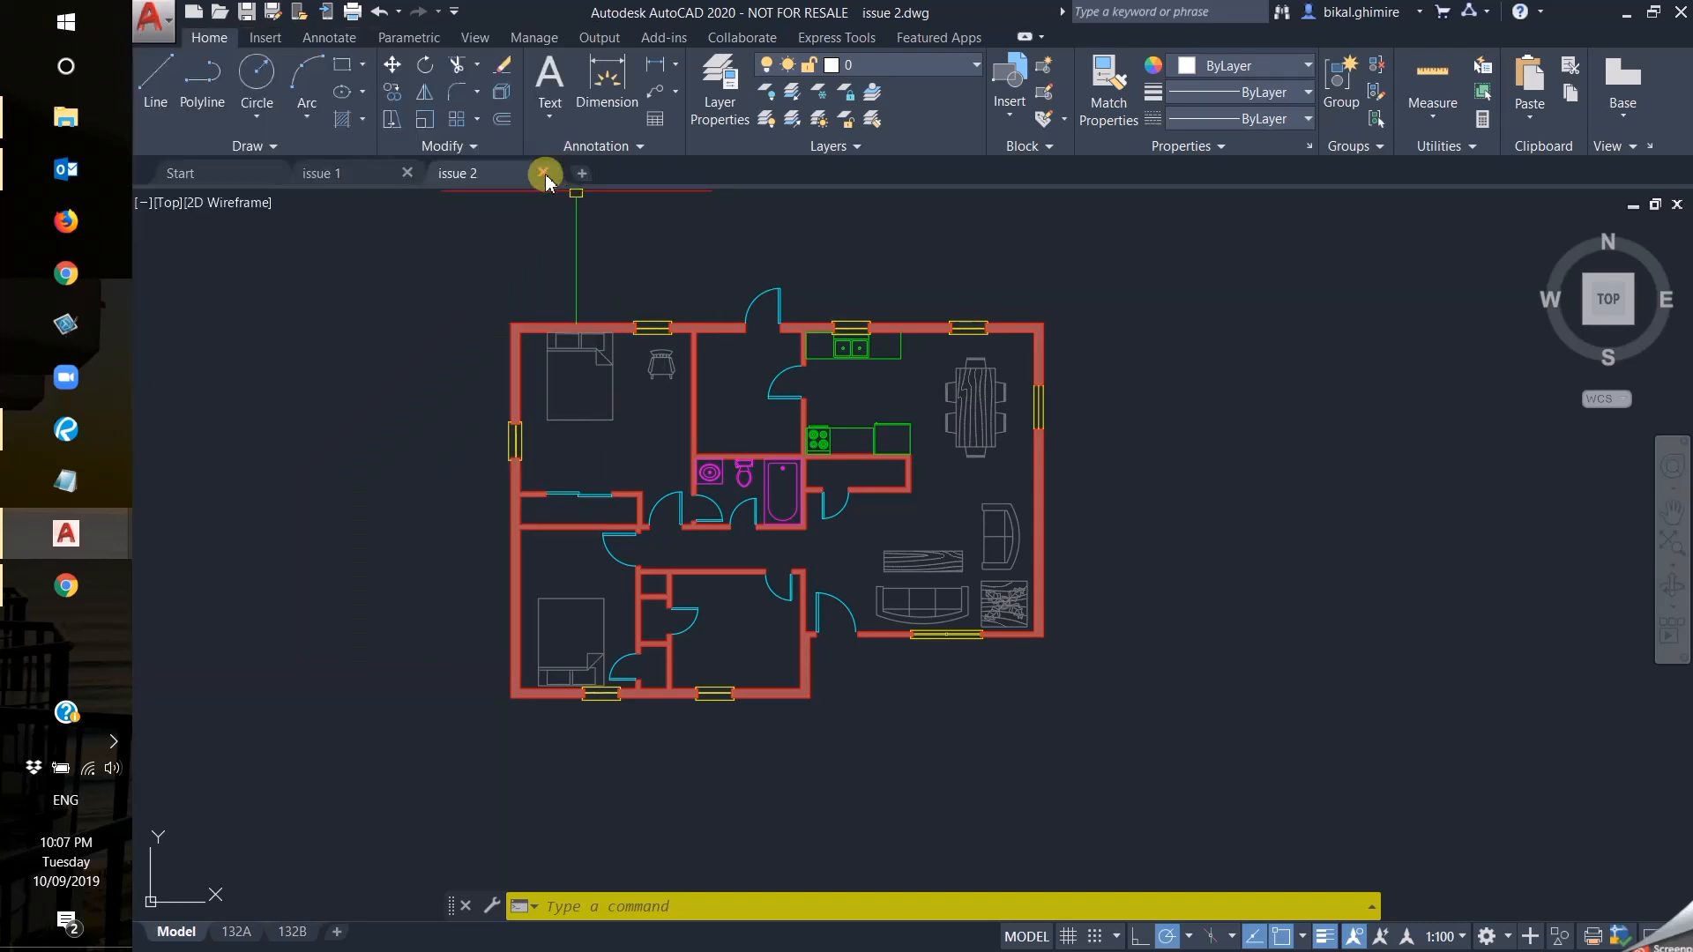
click(544, 173)
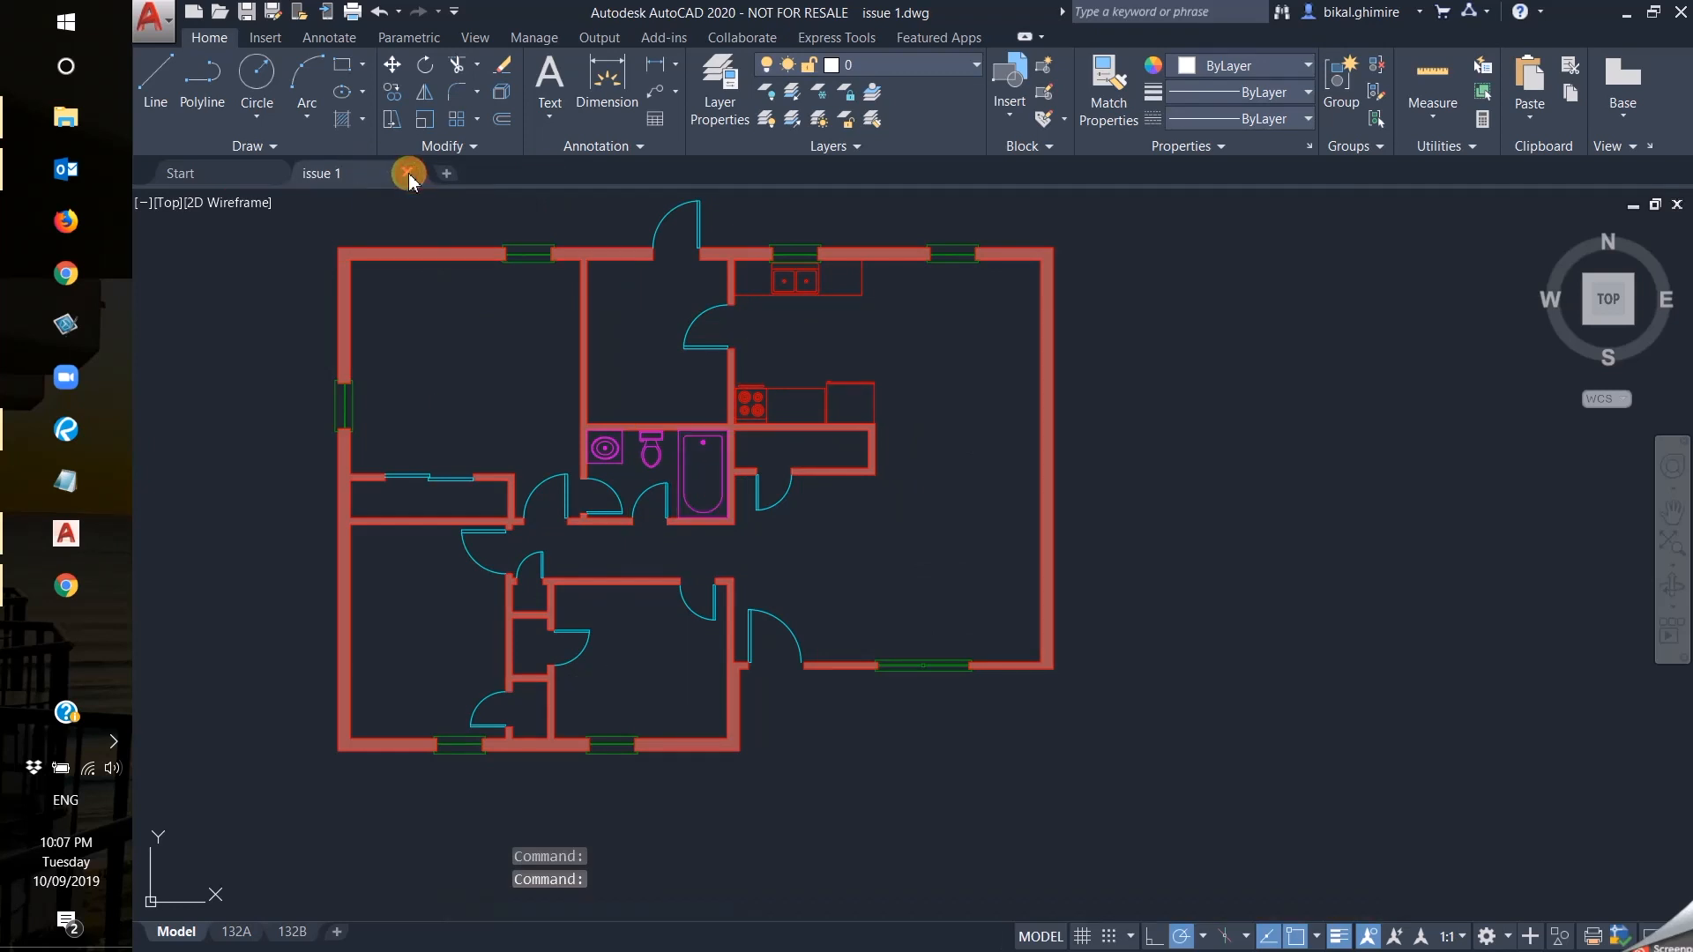
click(151, 19)
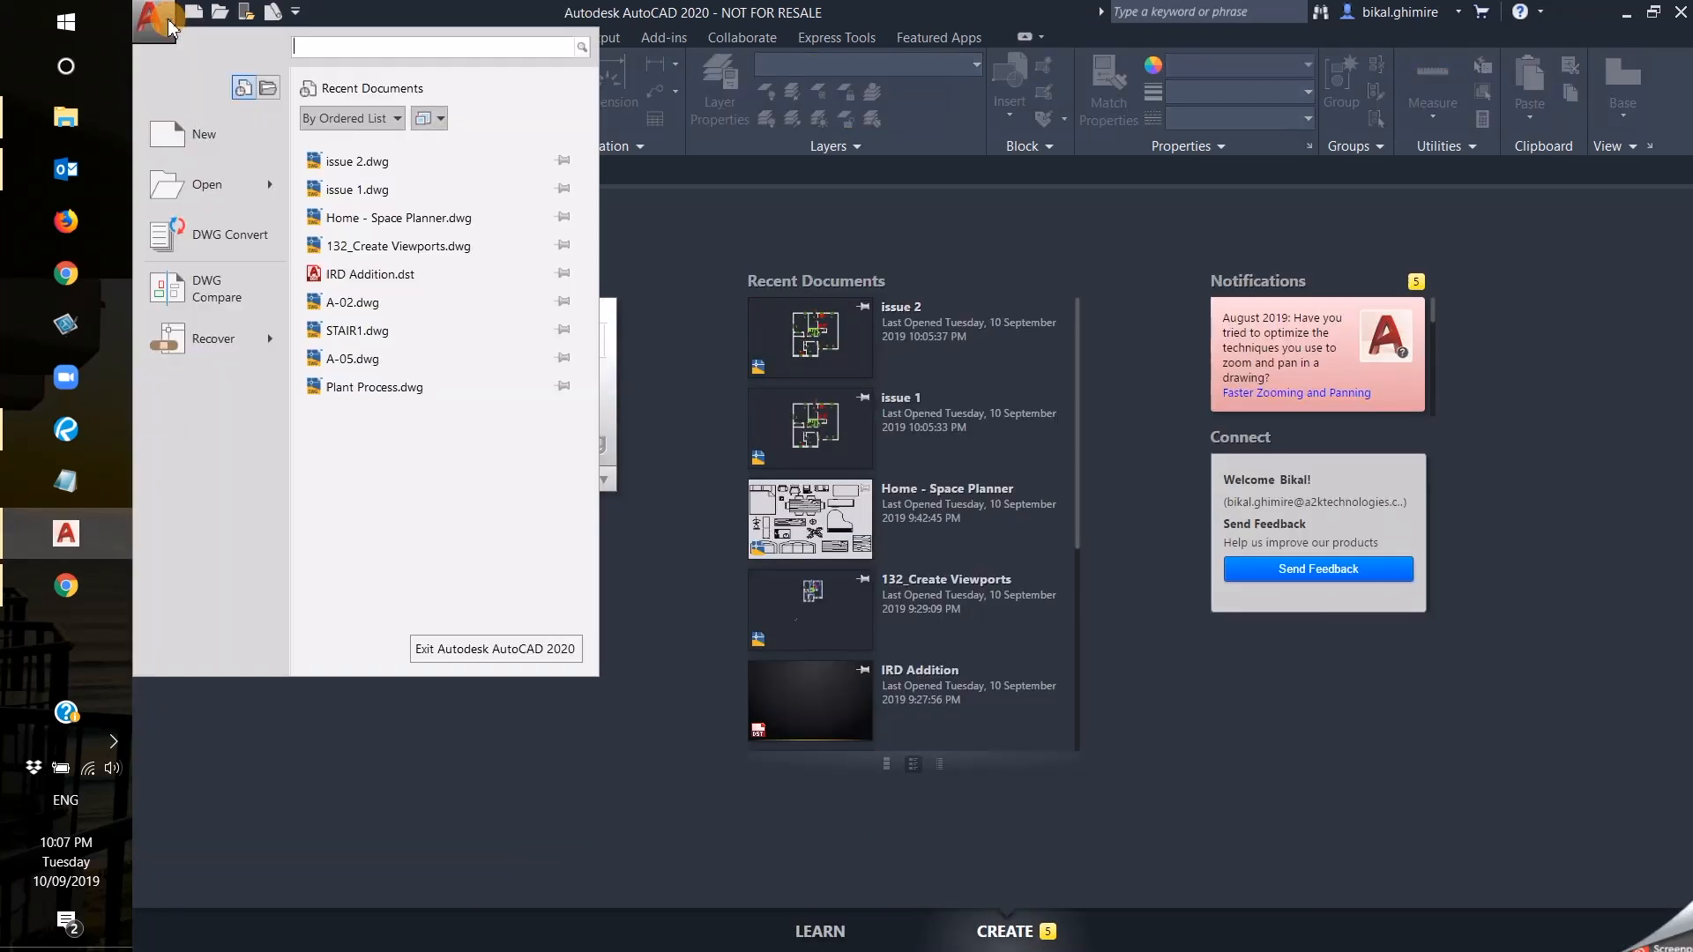
mouse_move(216, 234)
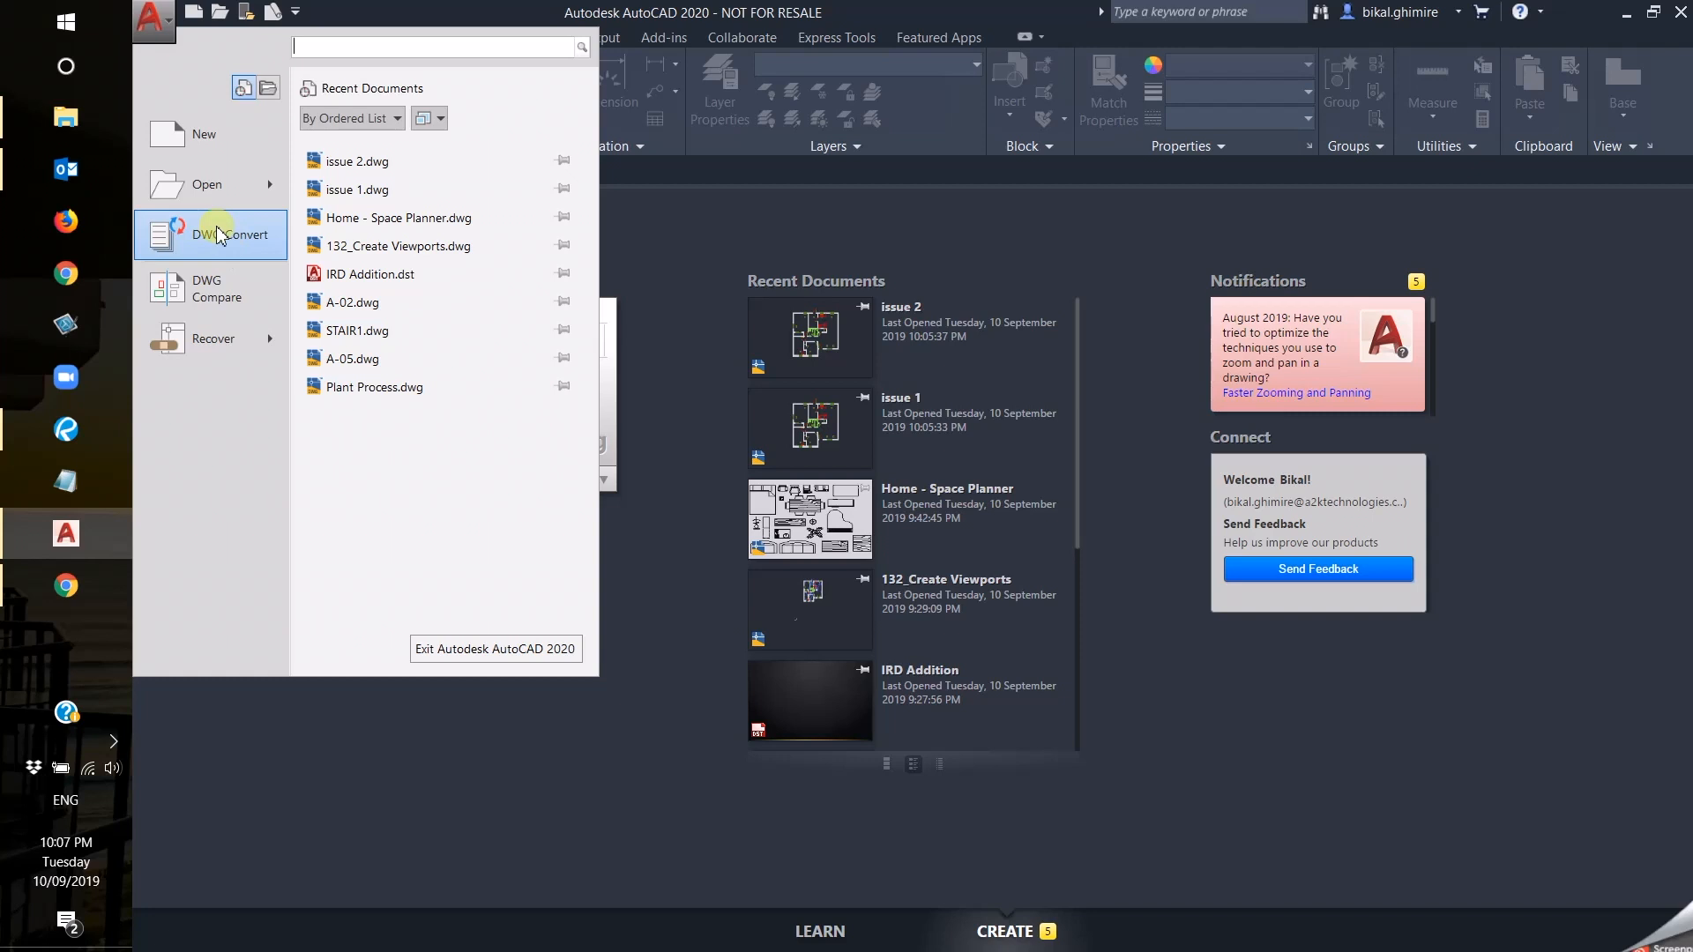
mouse_move(205, 289)
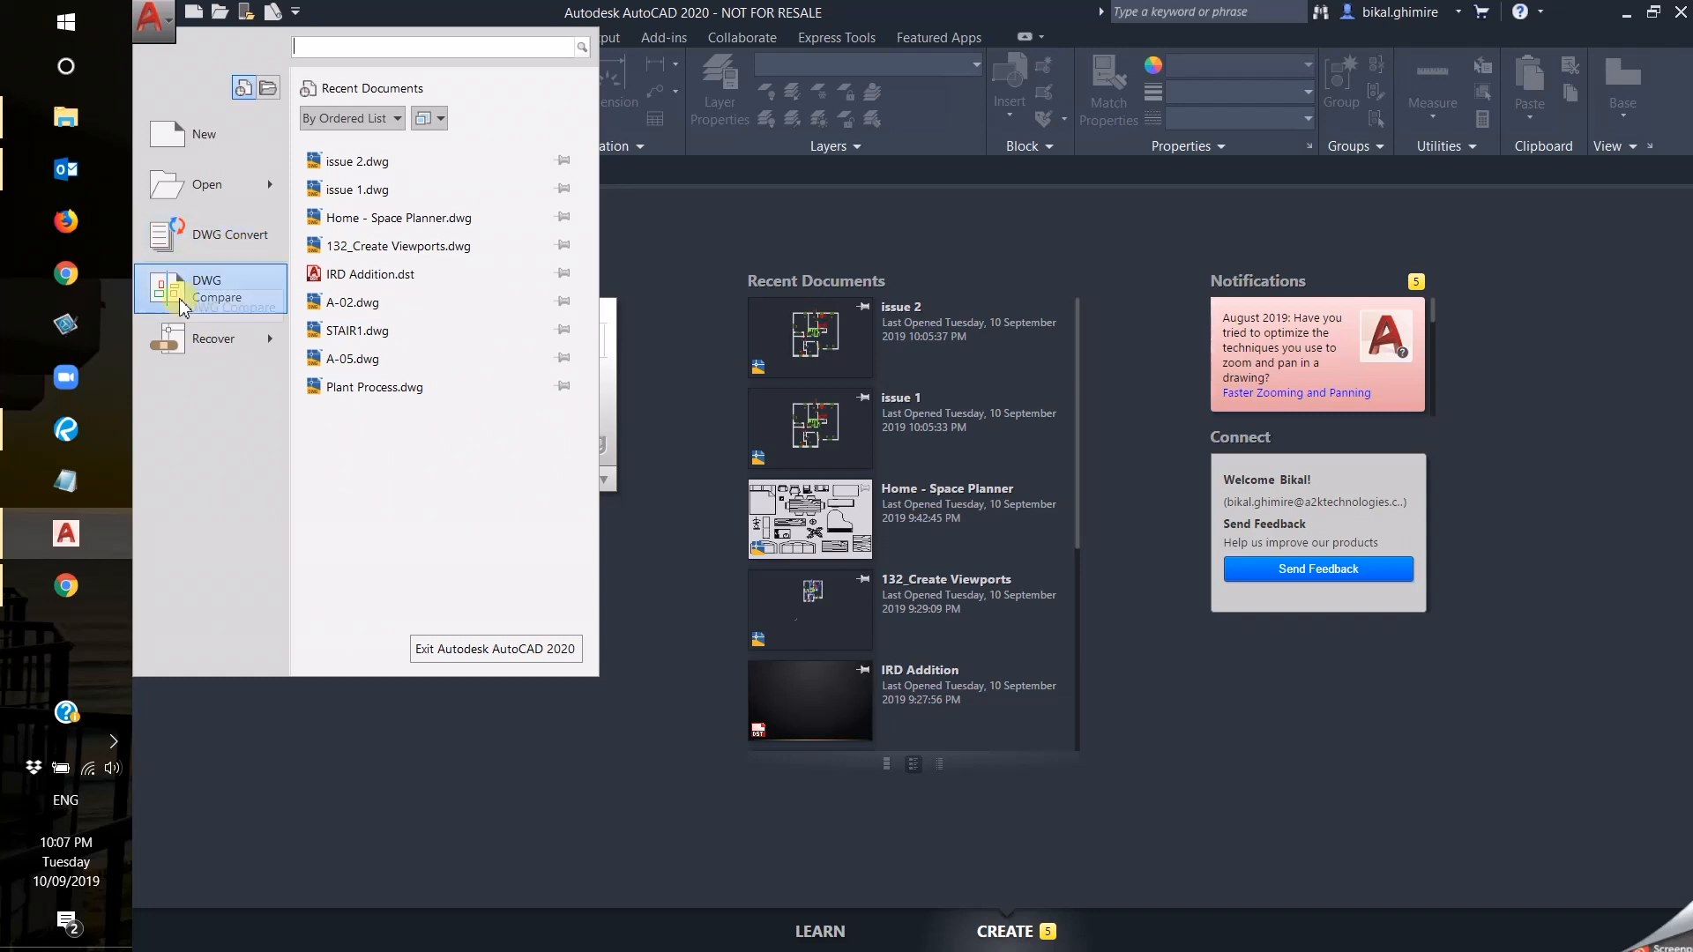
click(217, 297)
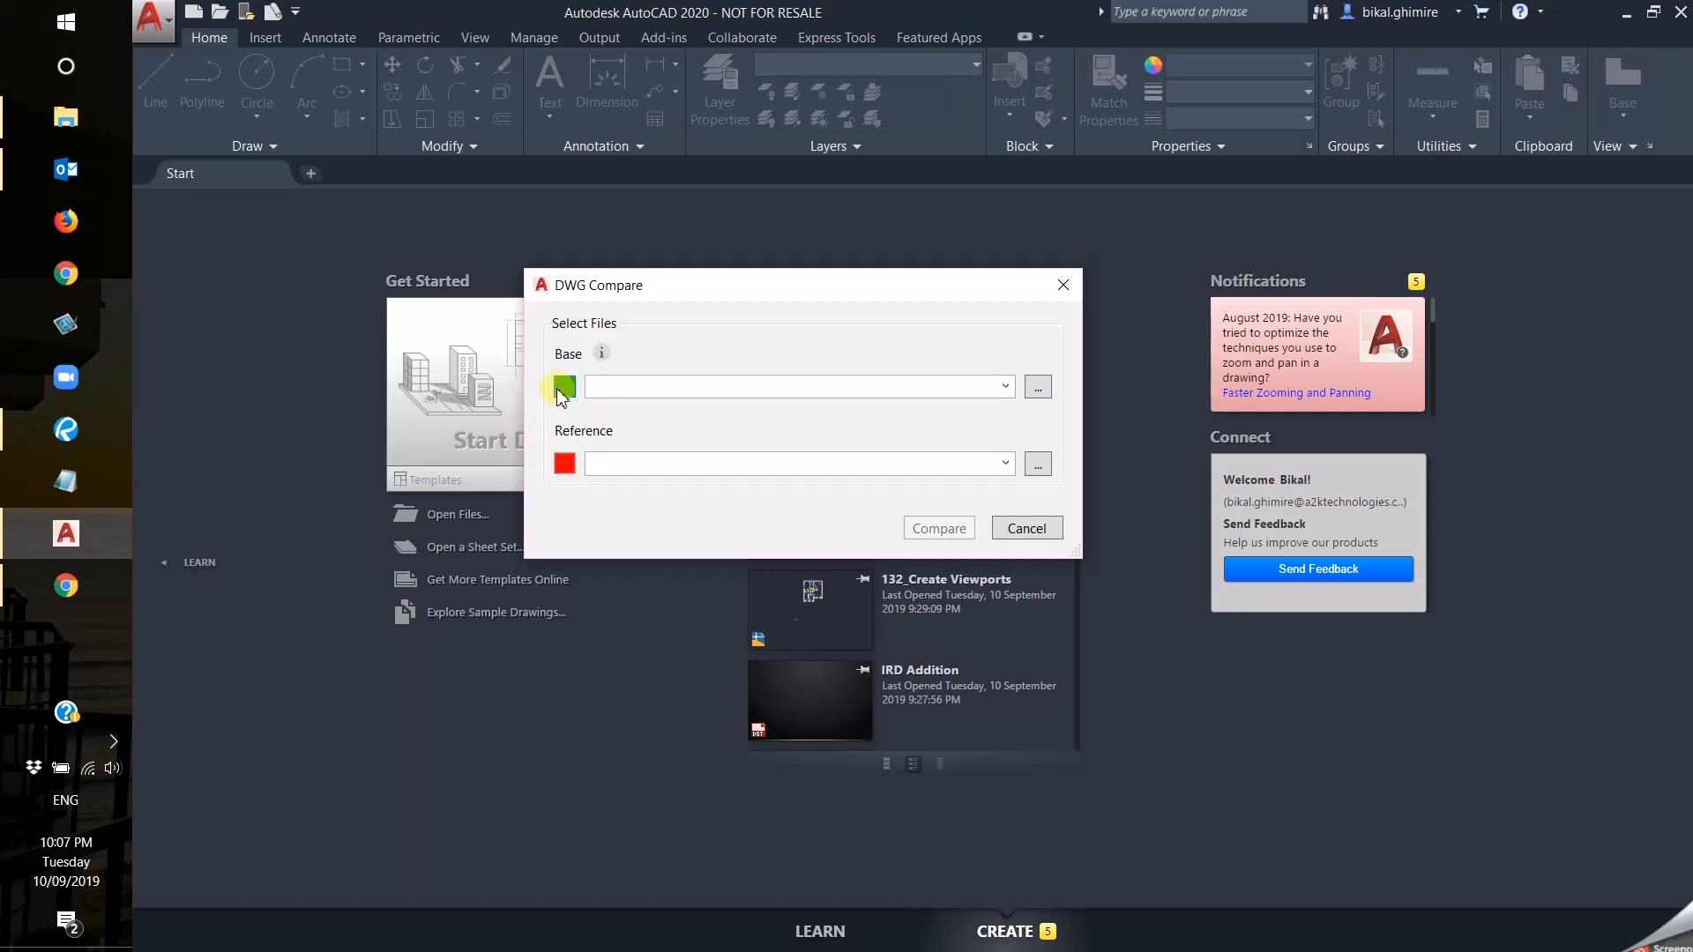
Browse to issue 1.dwg and set it as the Base drawing for comparison.
click(561, 386)
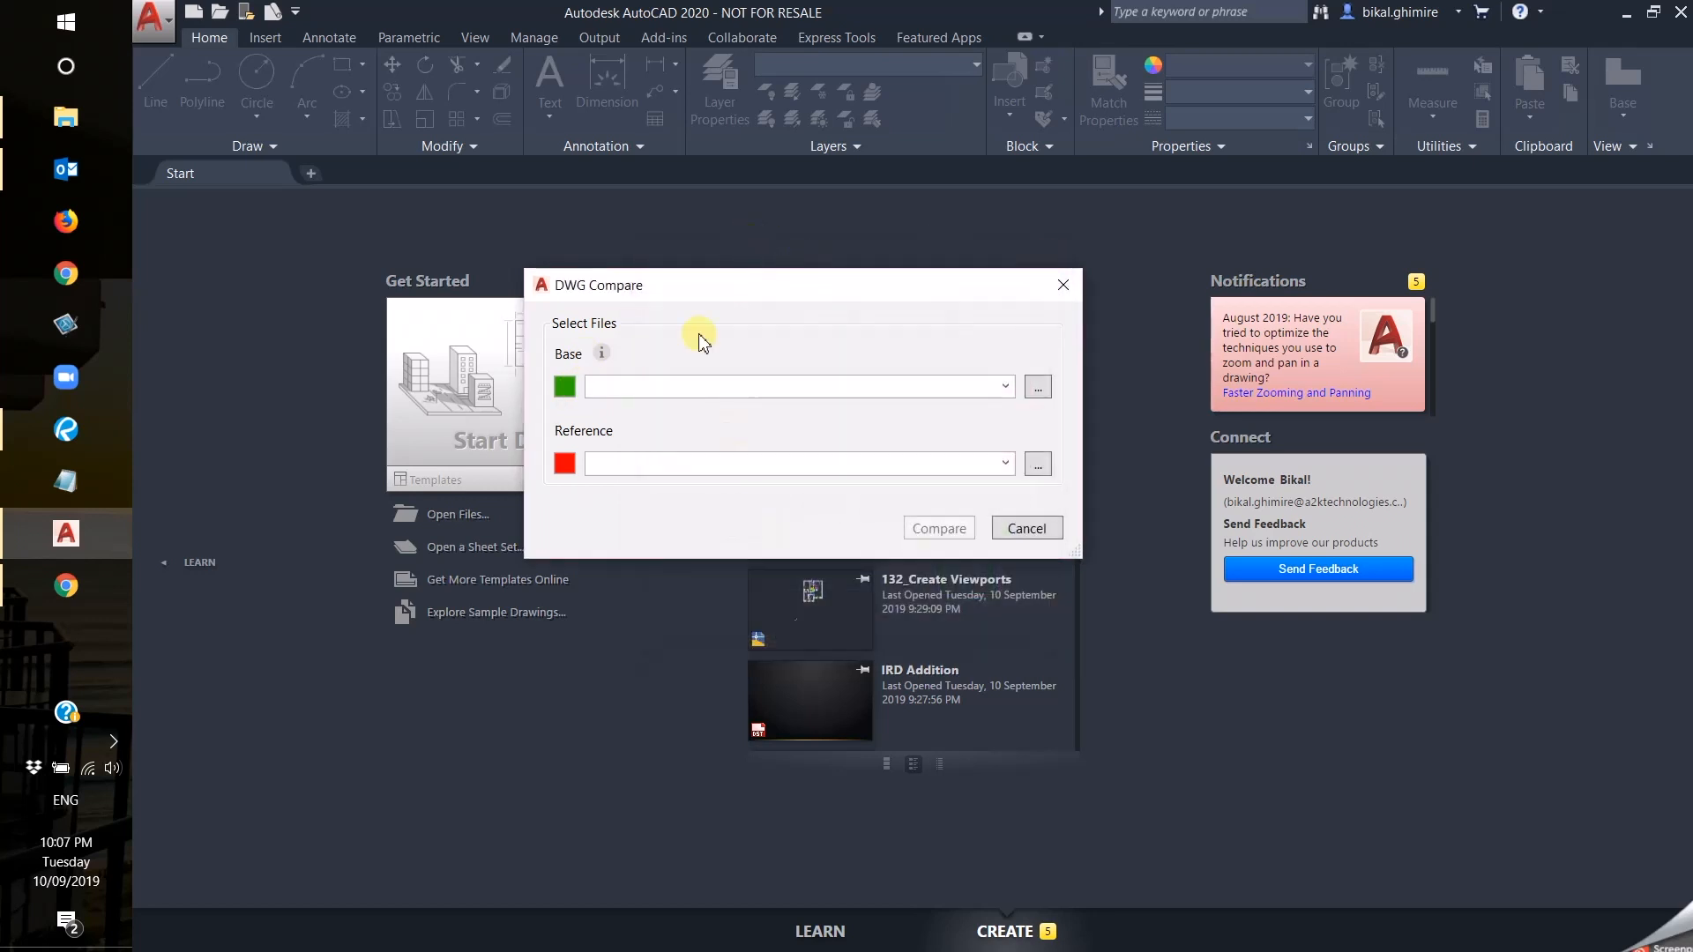
click(1035, 385)
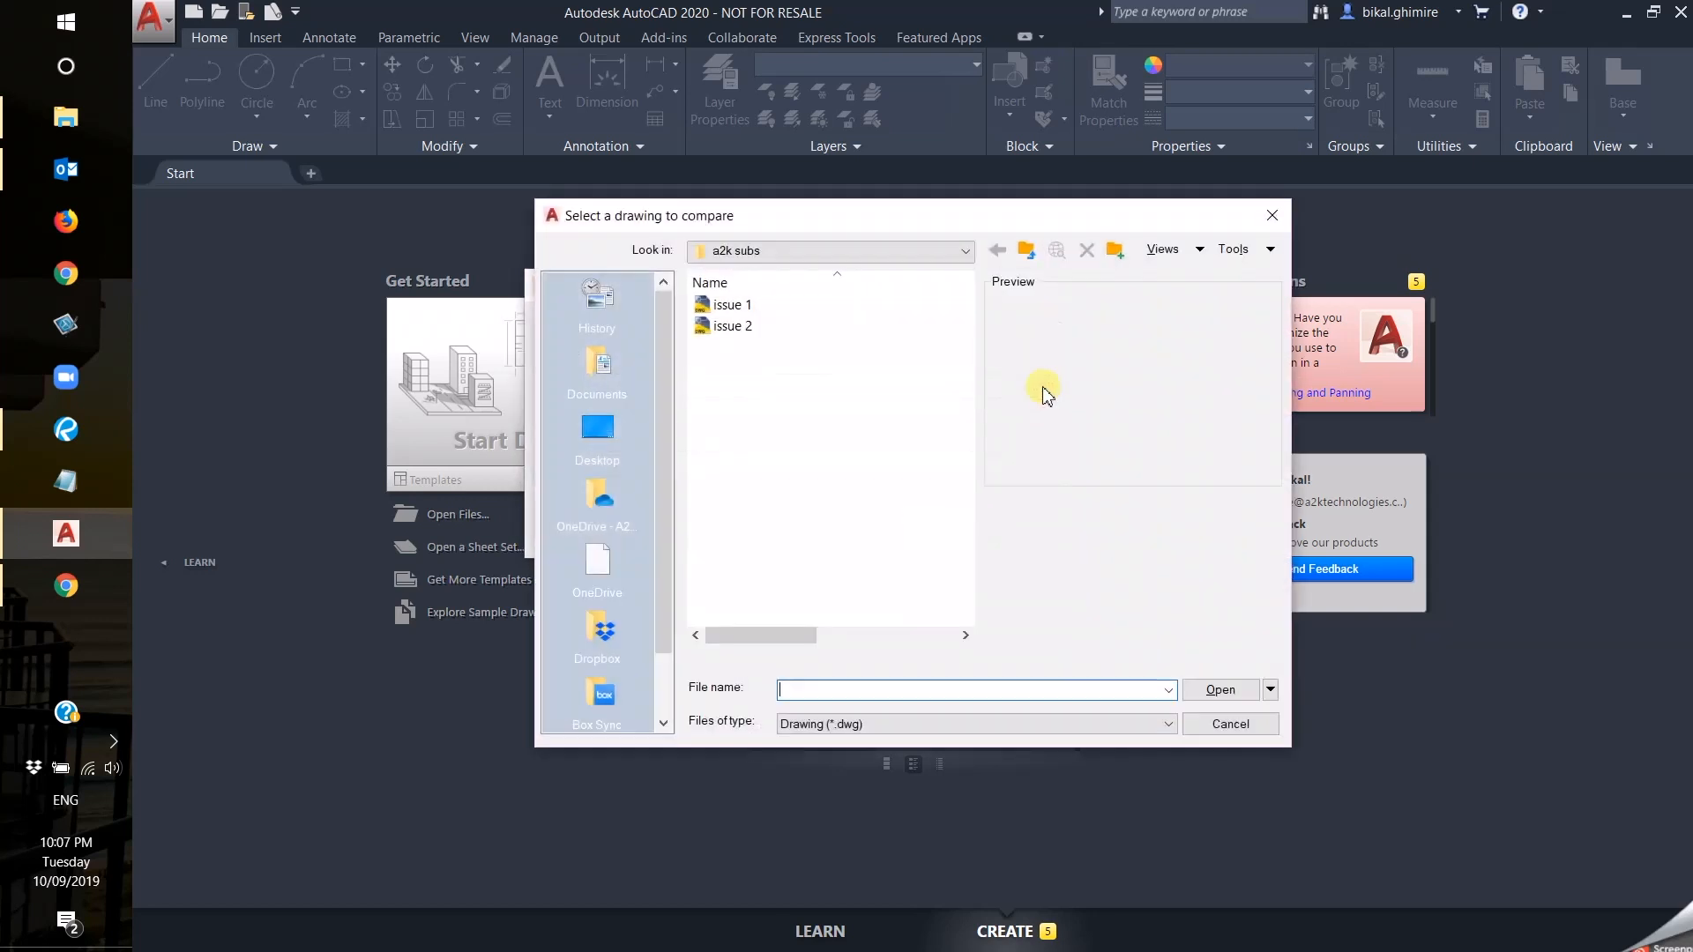
click(731, 304)
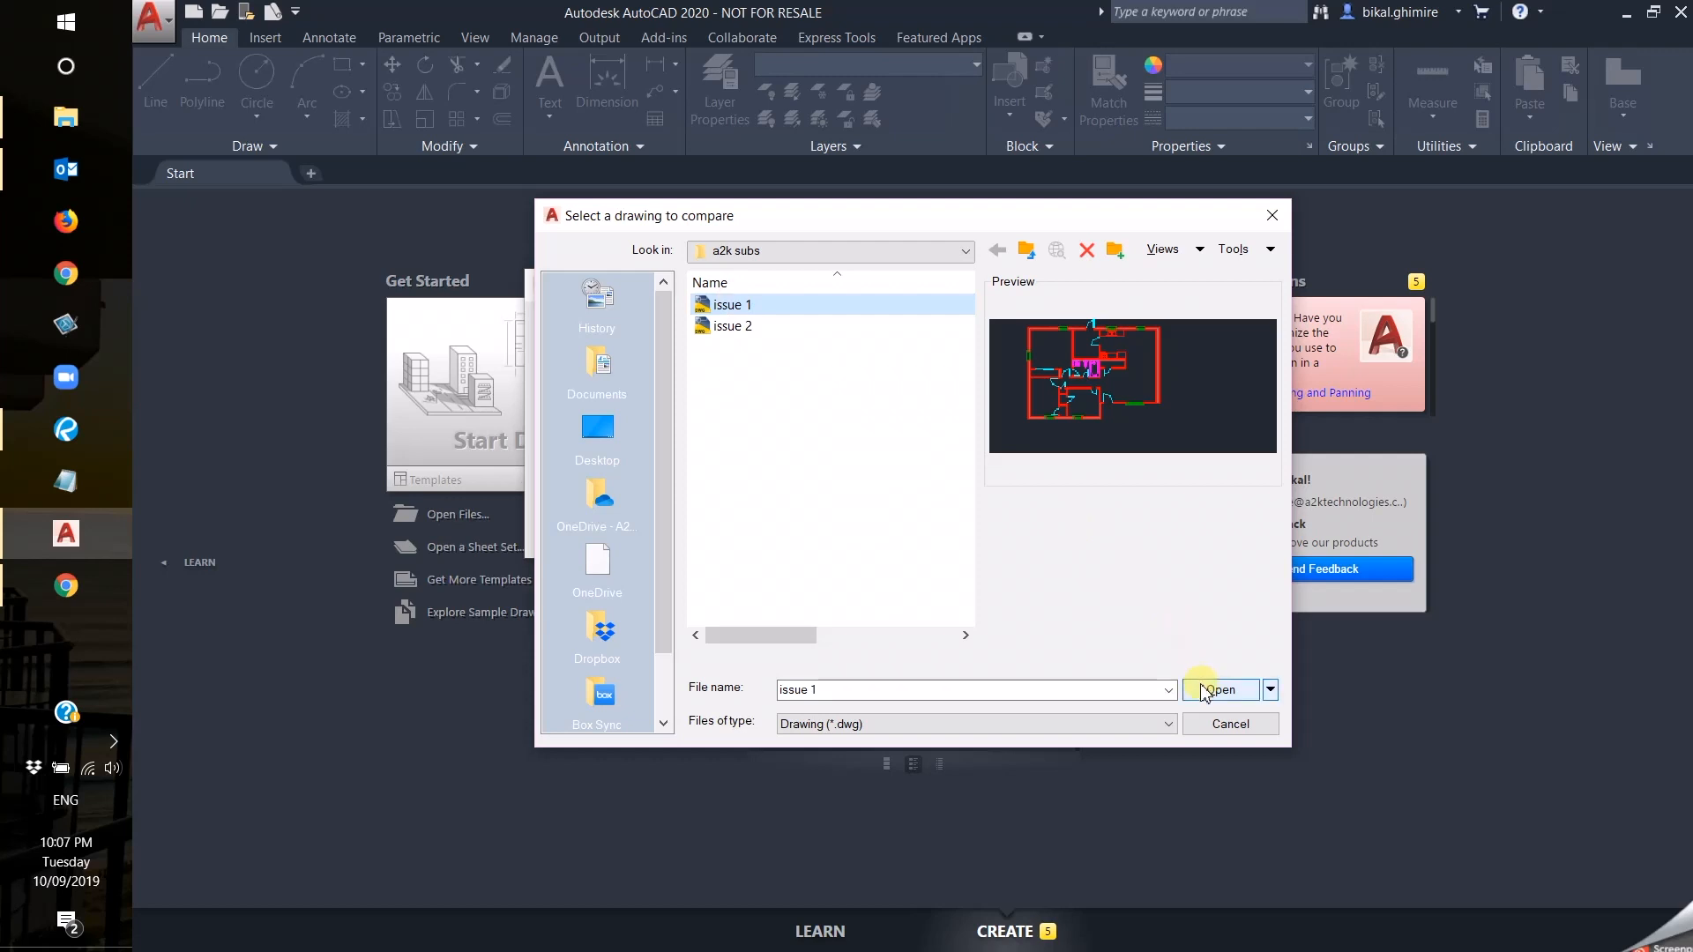
click(1217, 689)
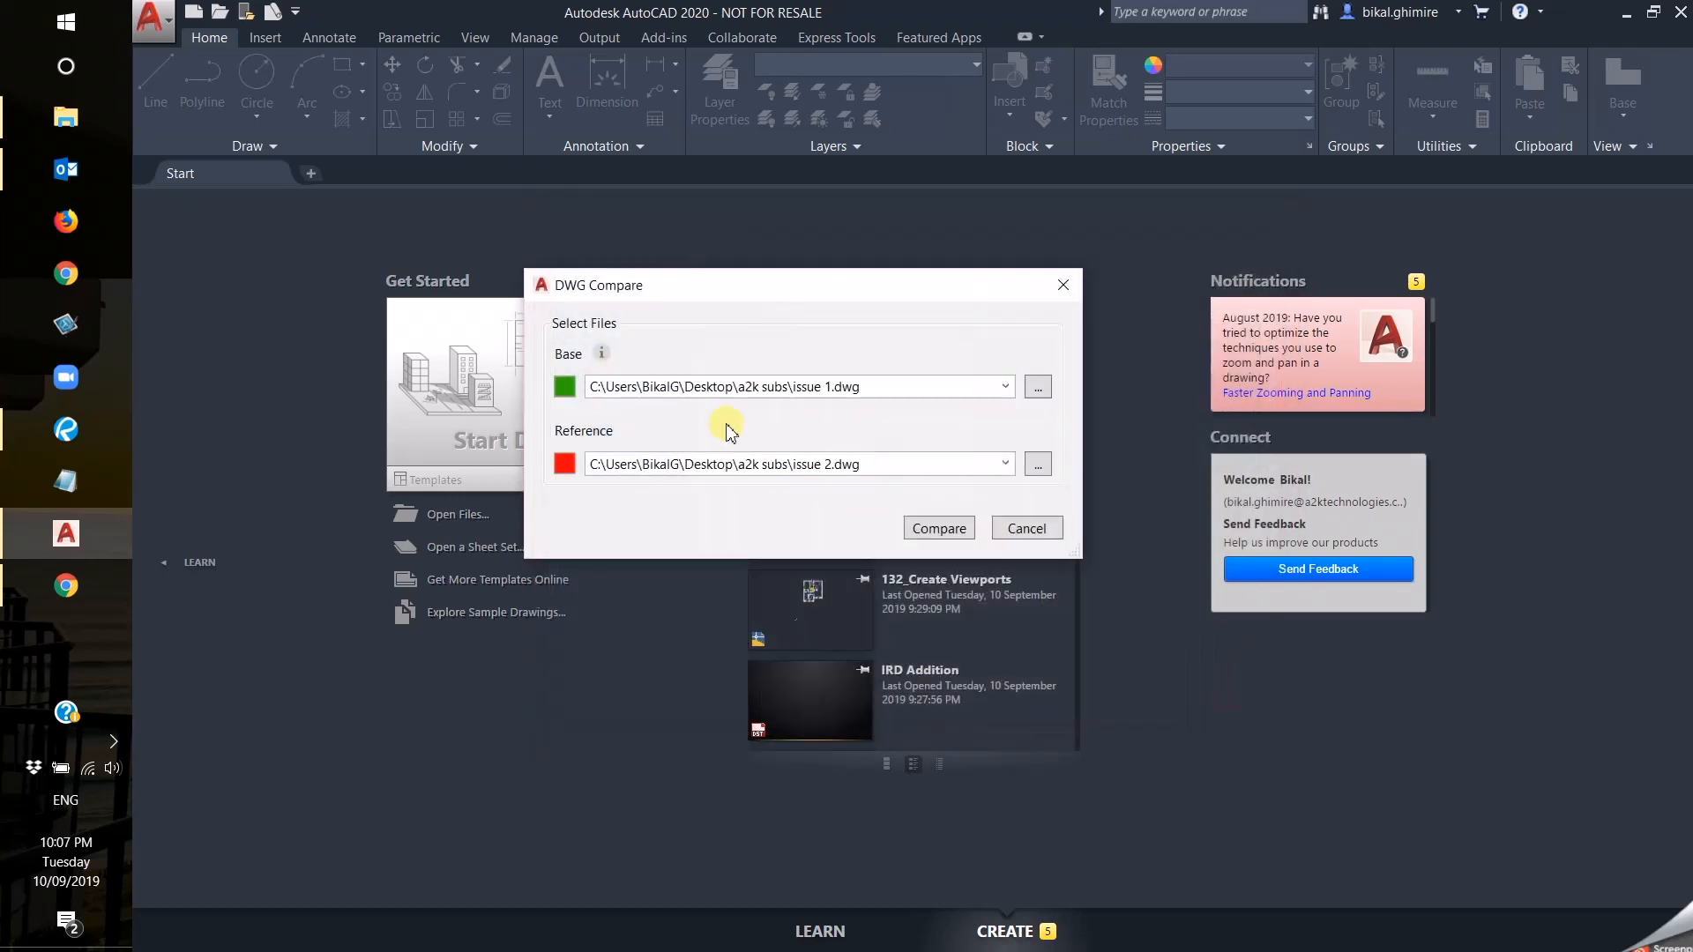
mouse_move(937, 528)
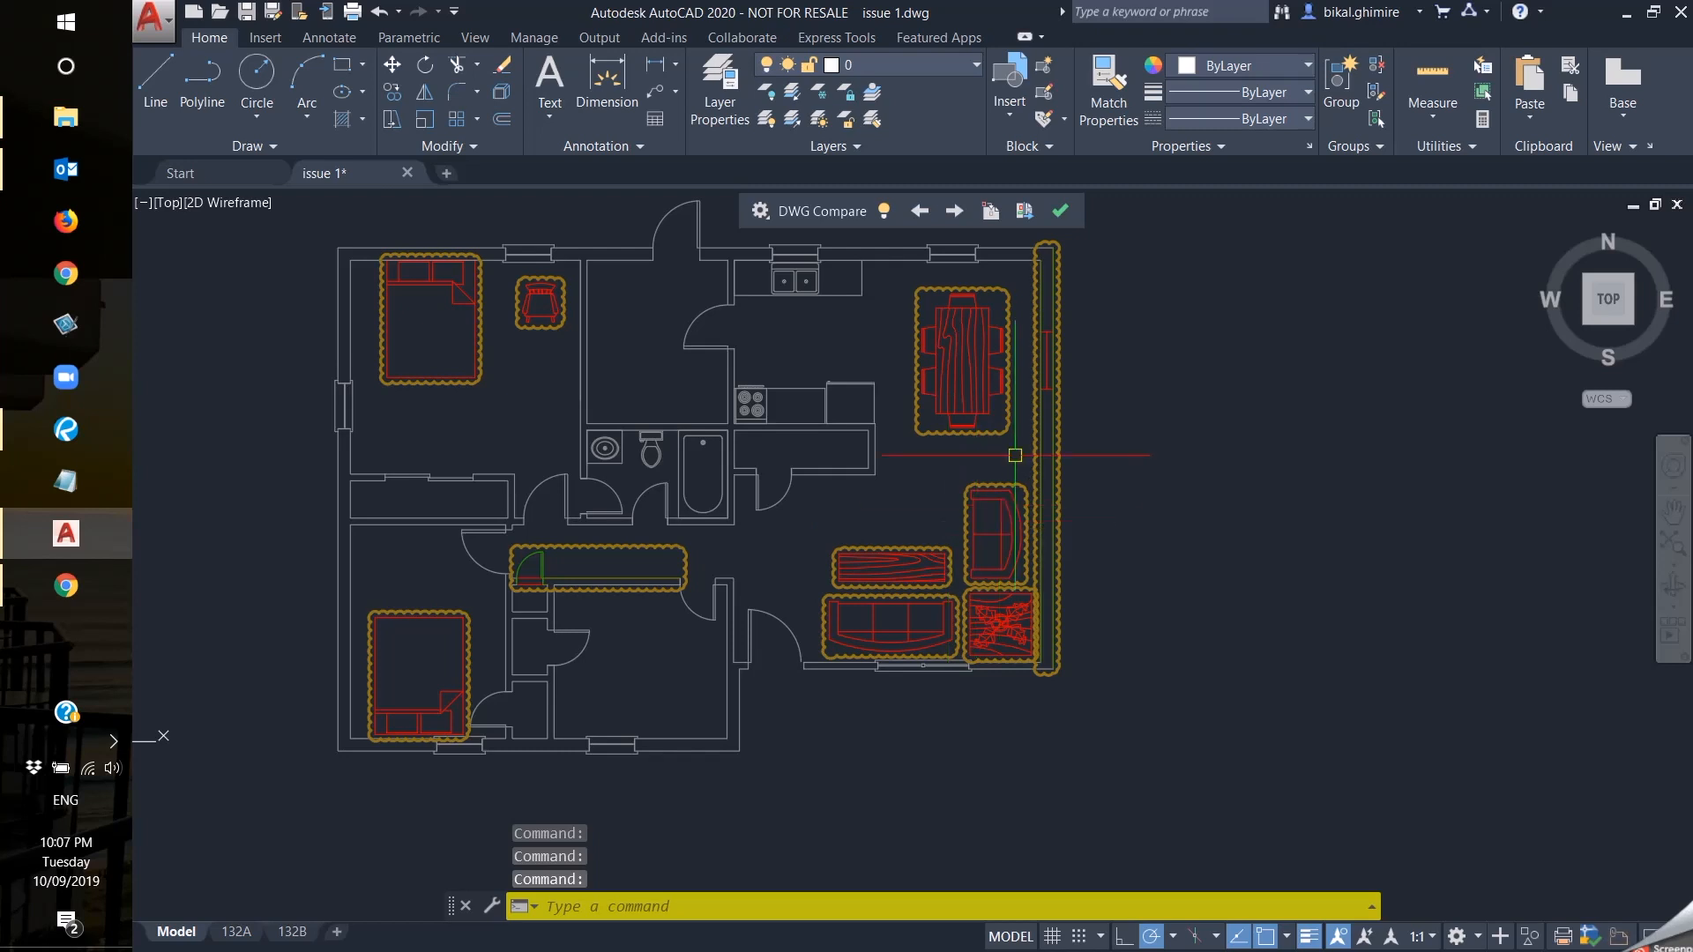
mouse_move(365, 231)
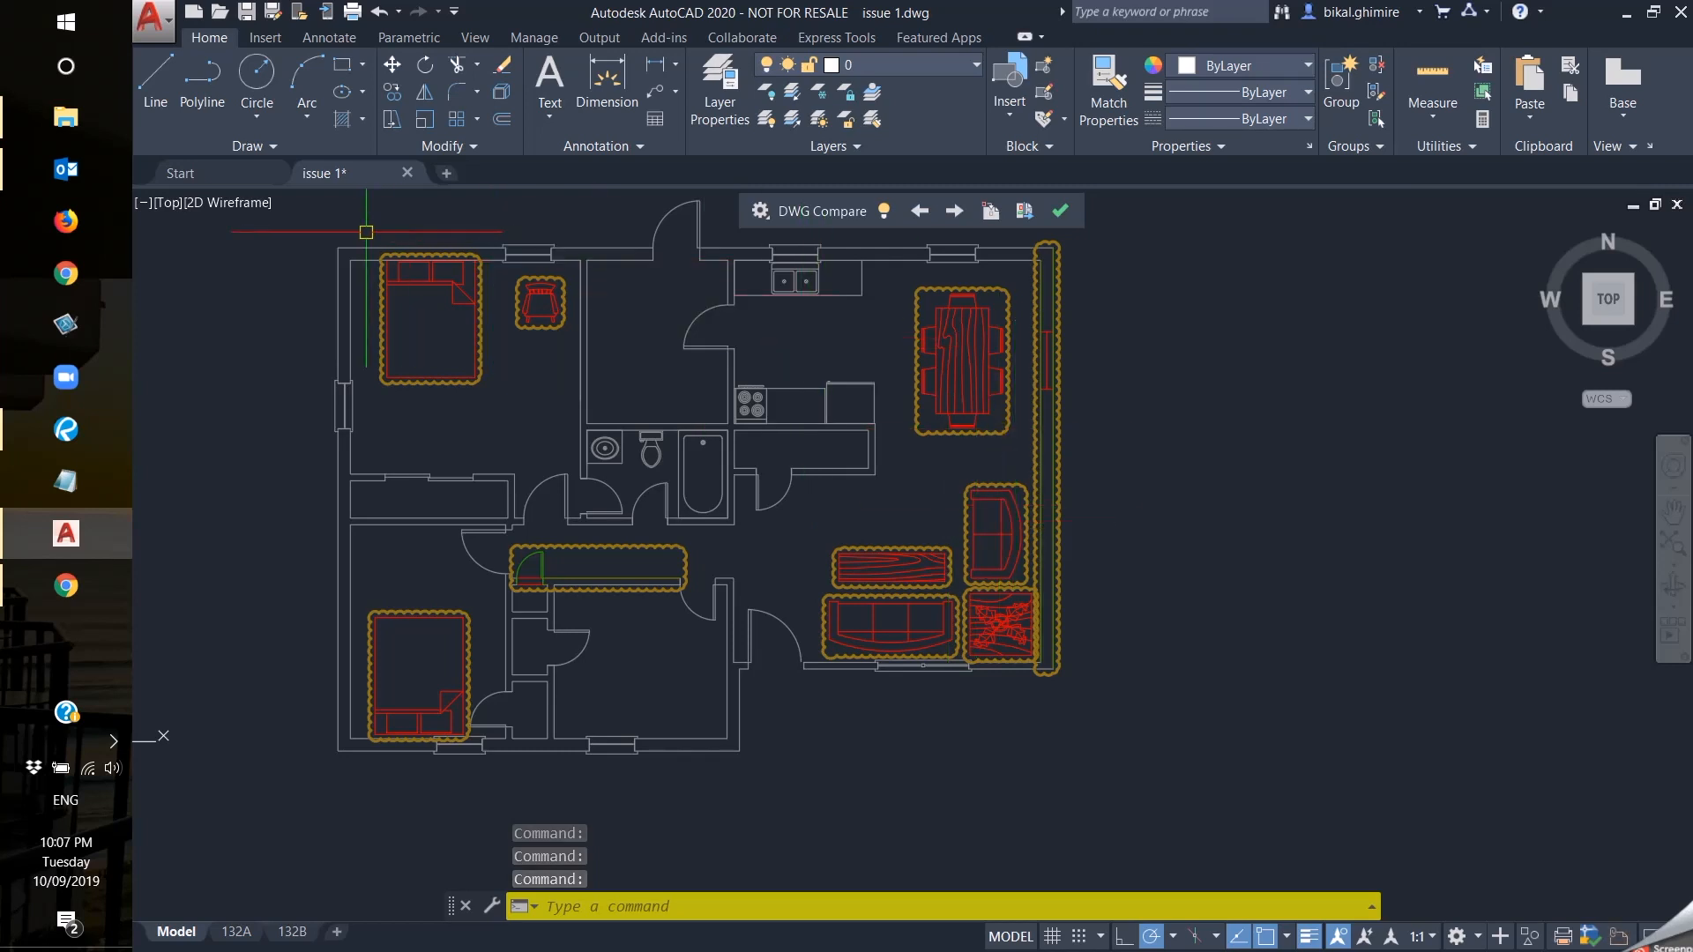
mouse_move(740, 245)
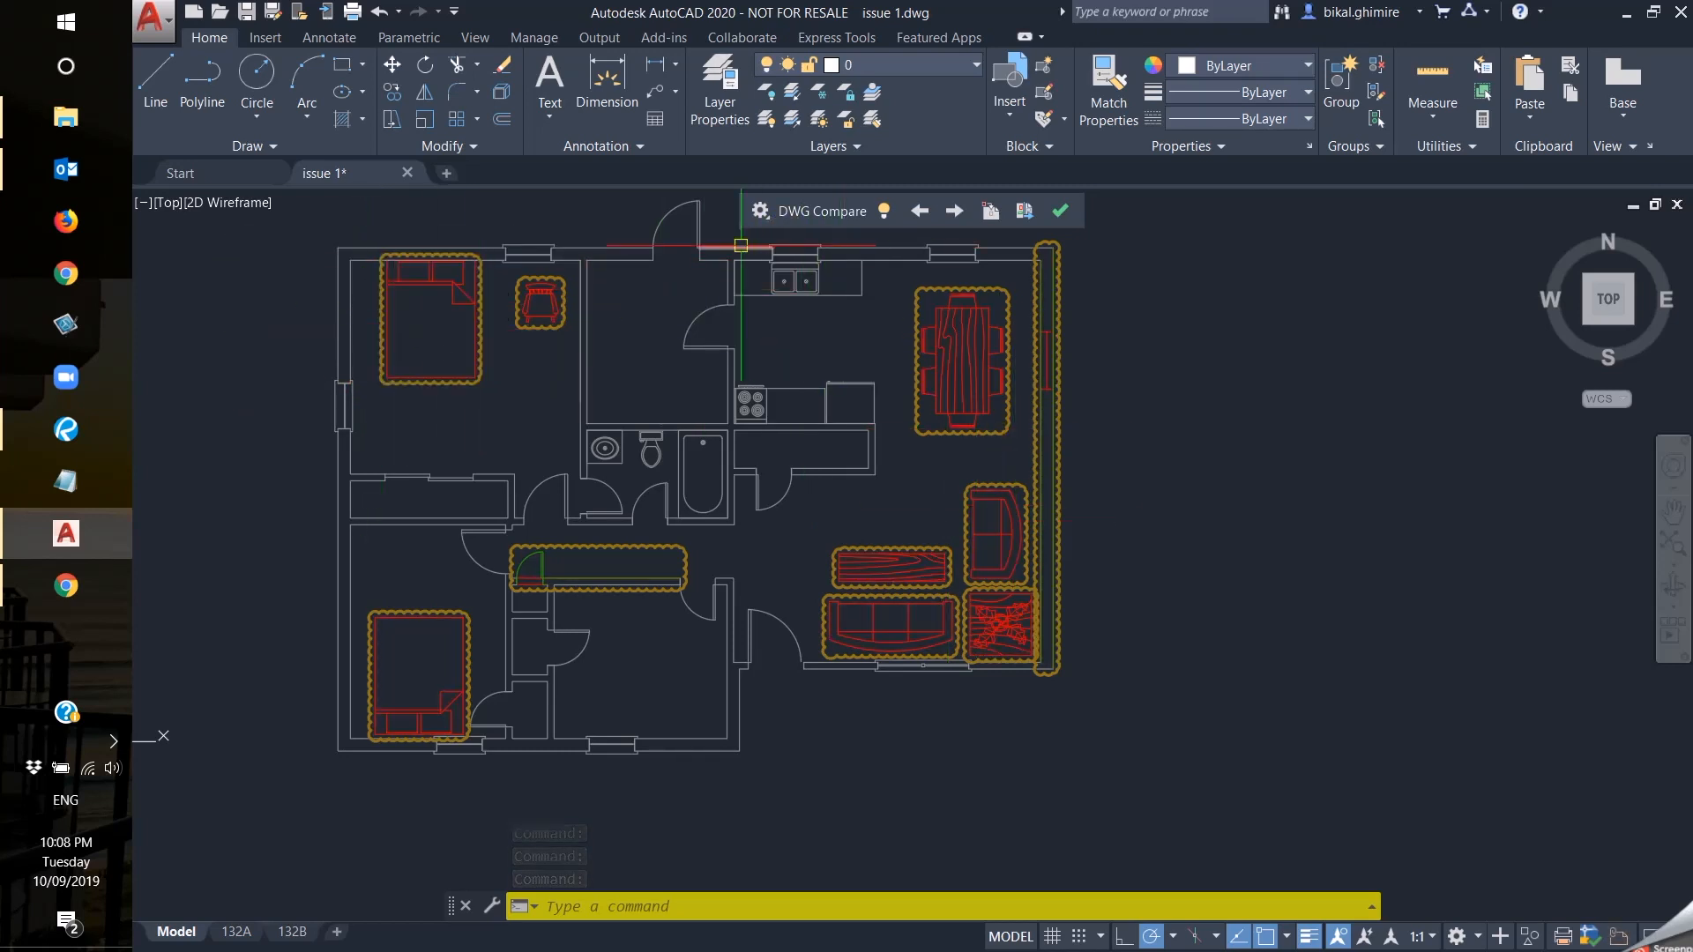
mouse_move(632, 242)
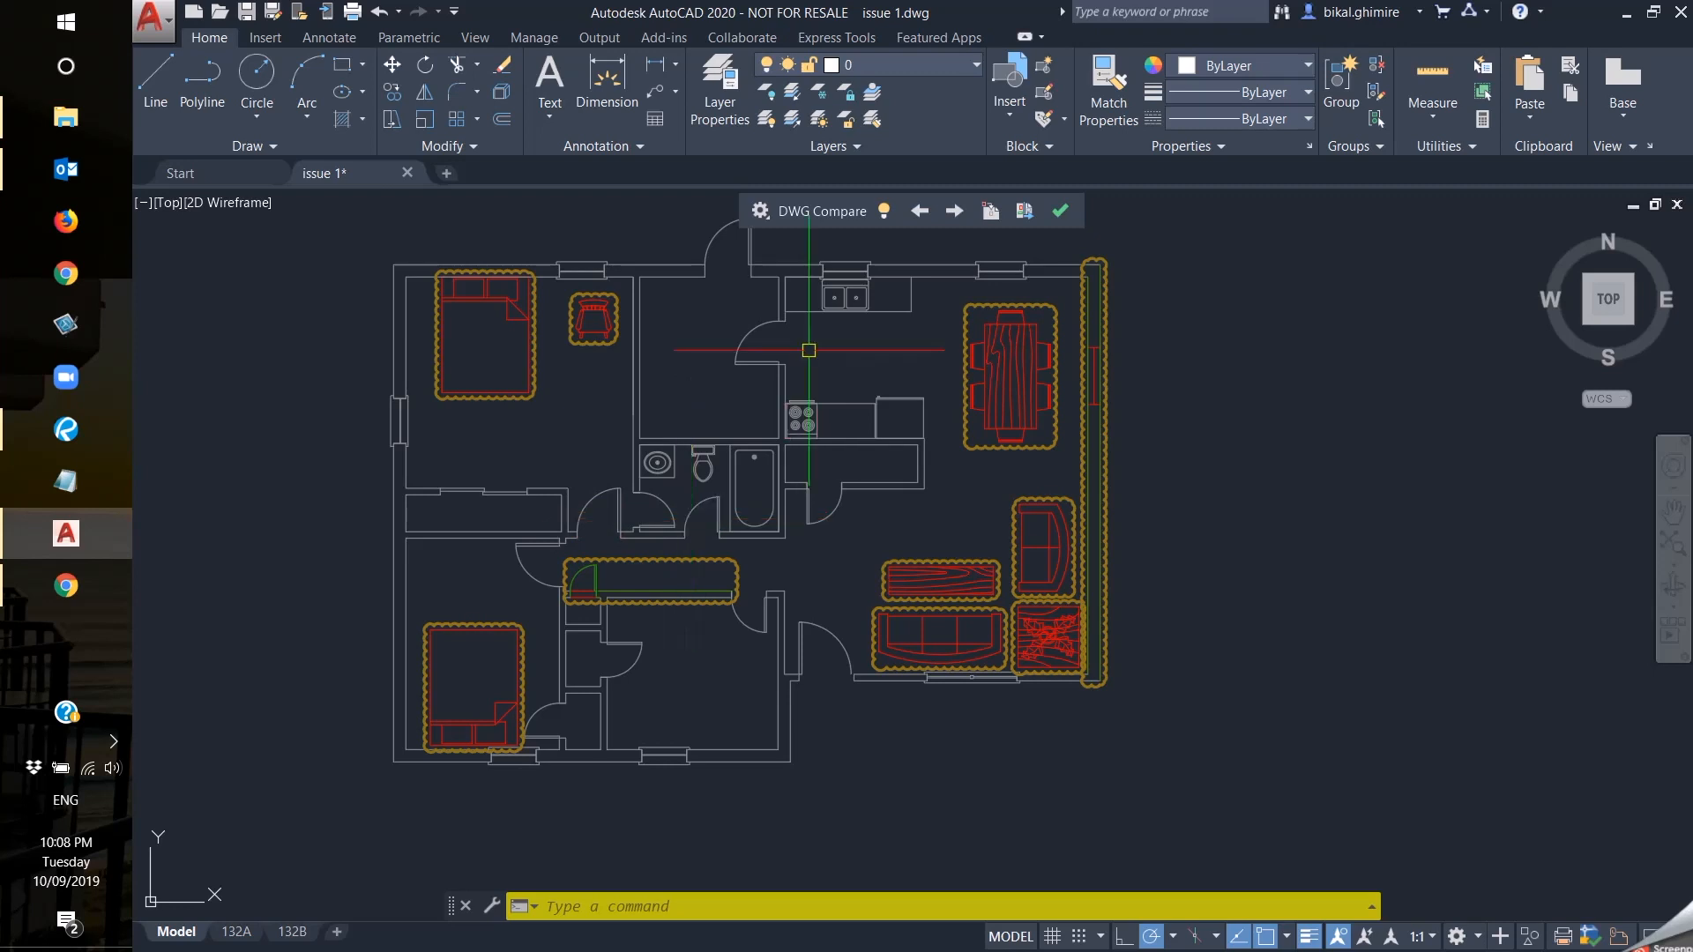
Run the comparison to overlay issue 2 on issue 1 with coloured, clouded differences.
click(886, 210)
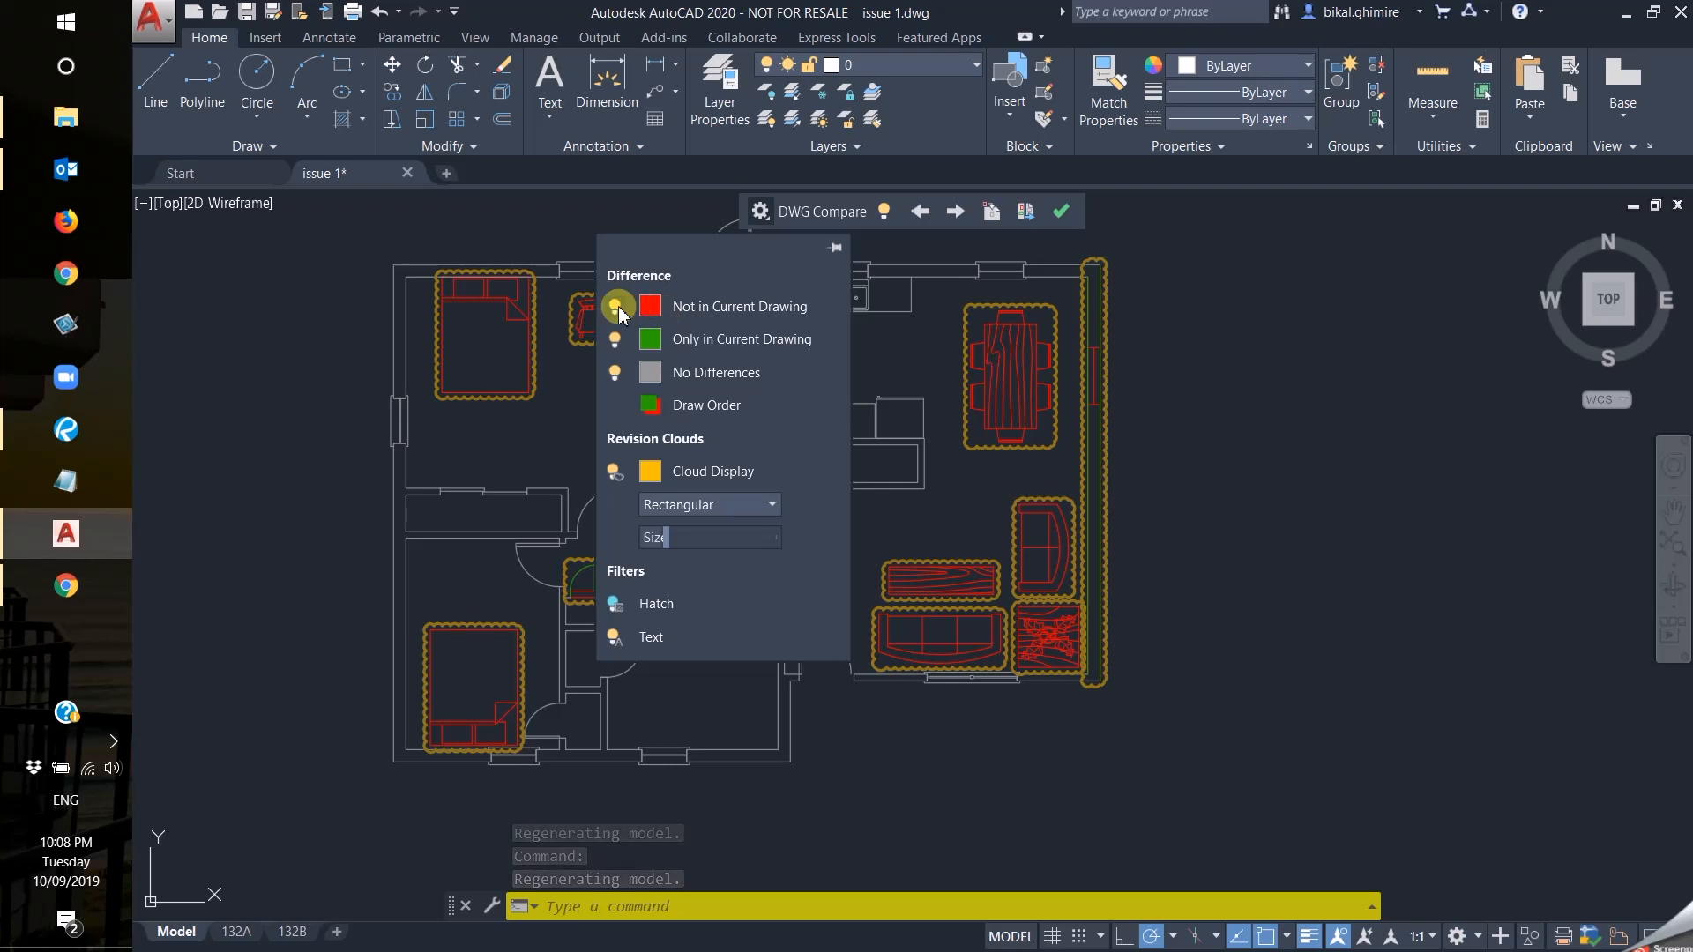
mouse_move(617, 305)
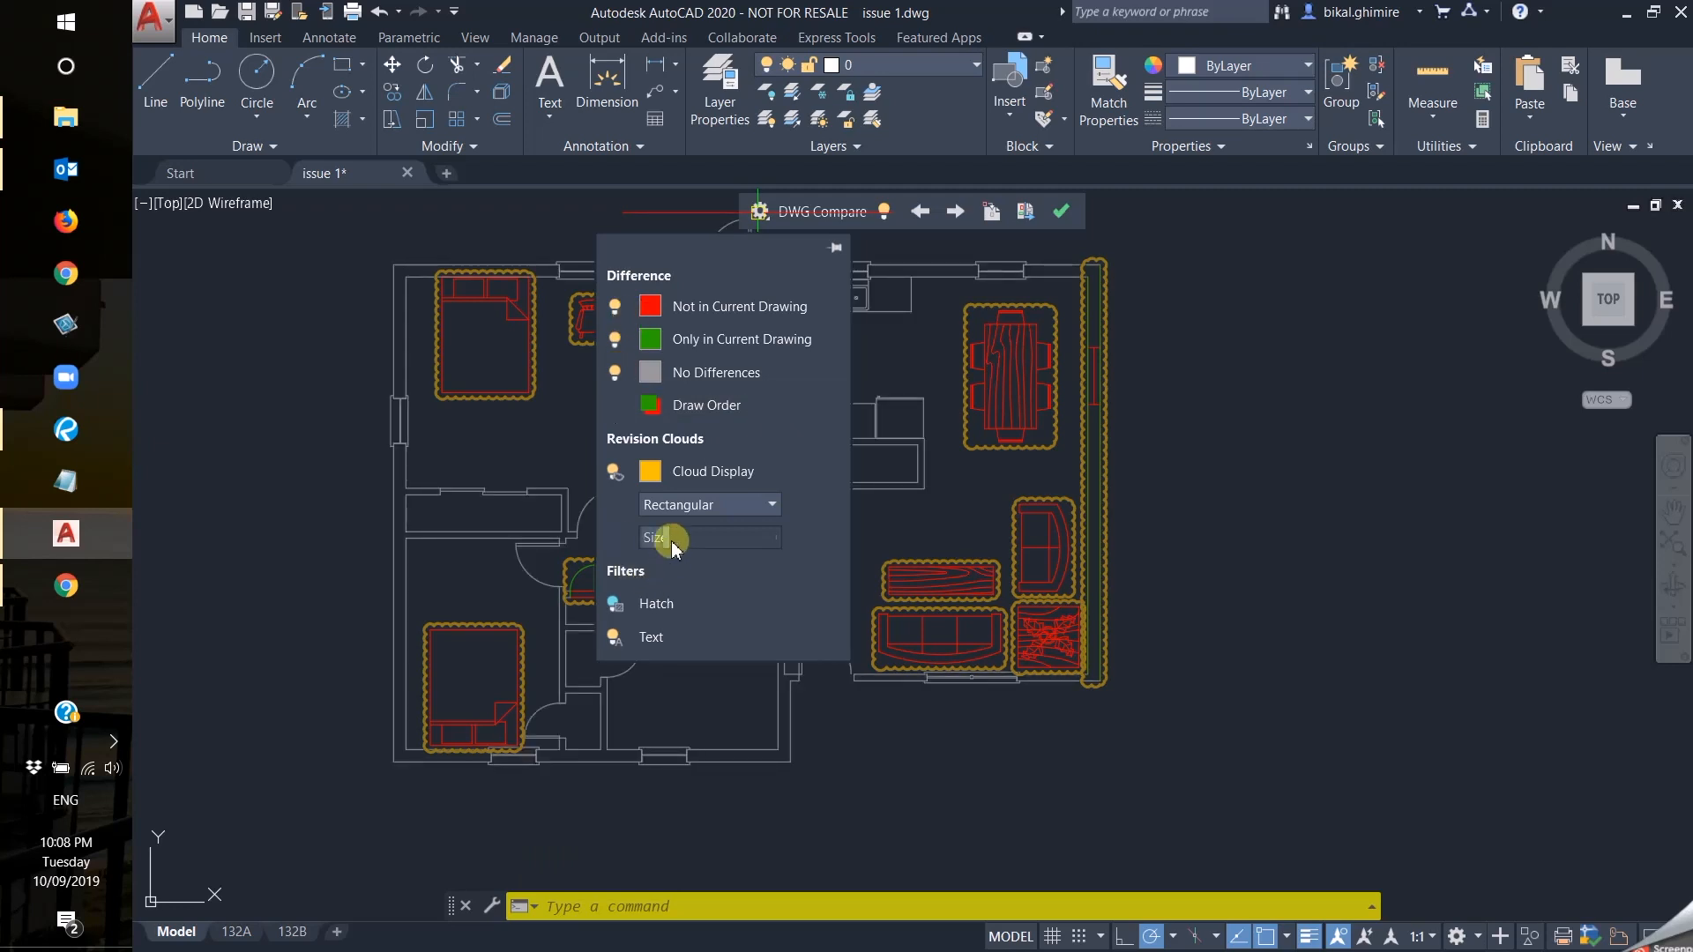
Change the revision cloud shape from Rectangular to Polygonal.
click(701, 537)
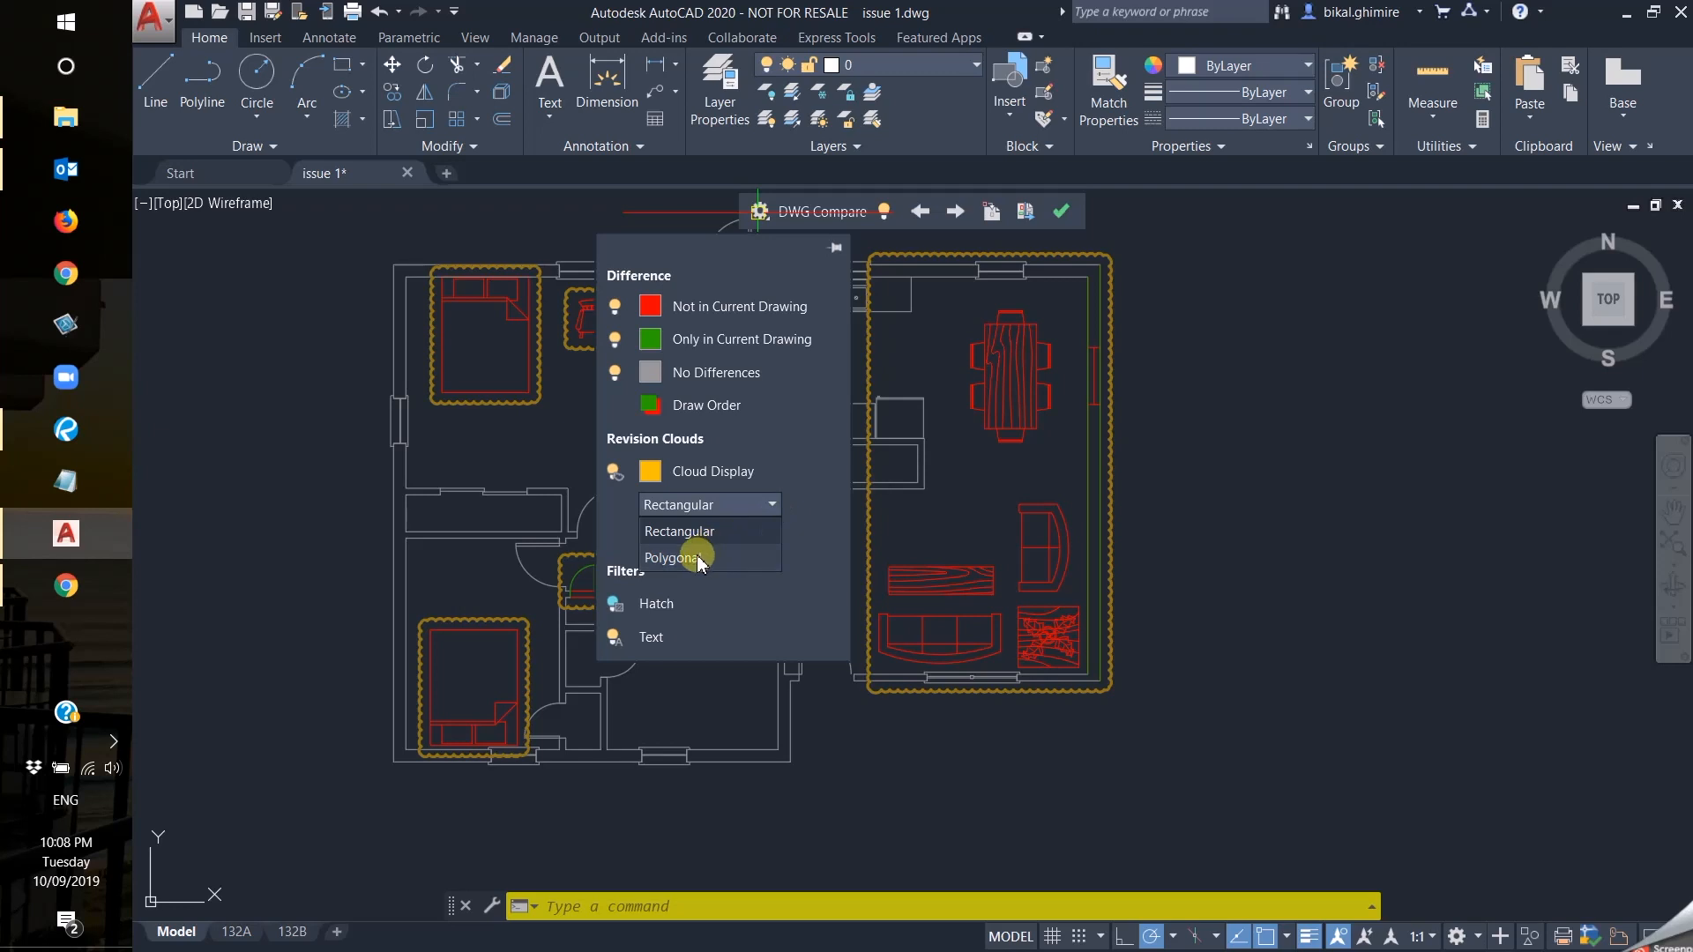
click(674, 557)
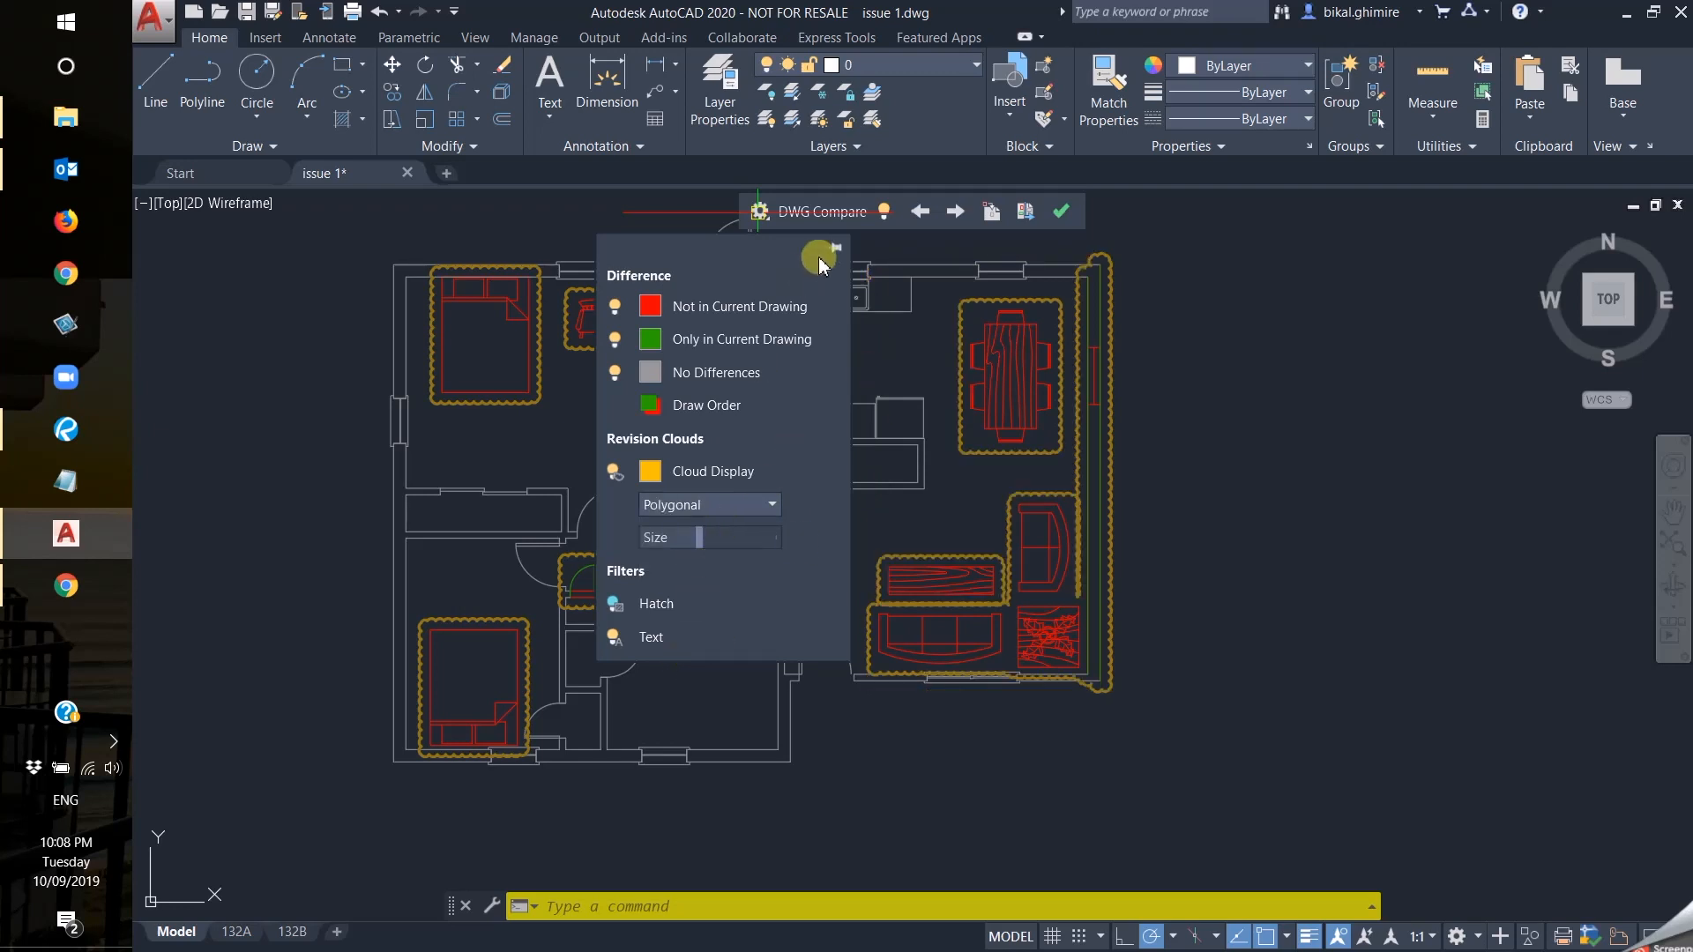